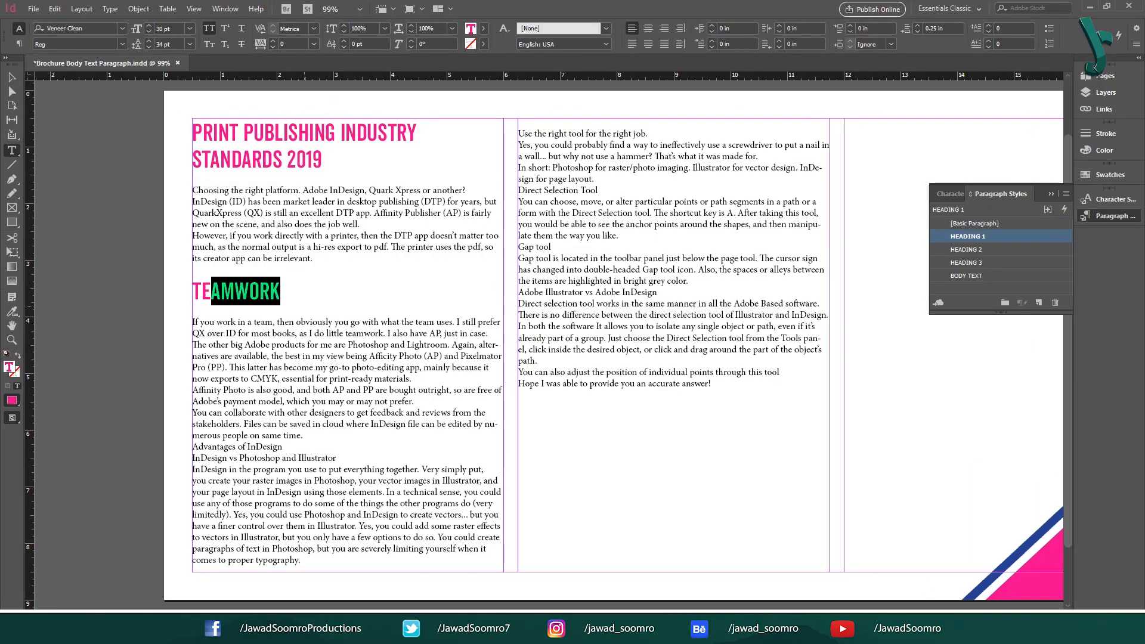
Style 'Use the right tool for the right job' as a subheading and a left-column paragraph as body text
click(977, 223)
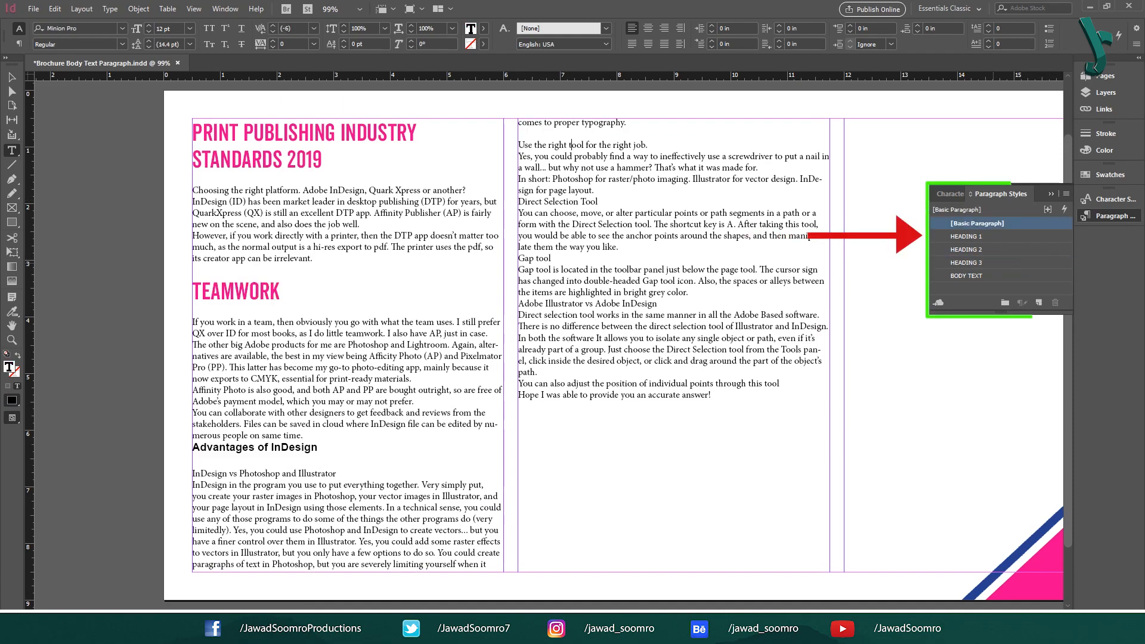
click(968, 276)
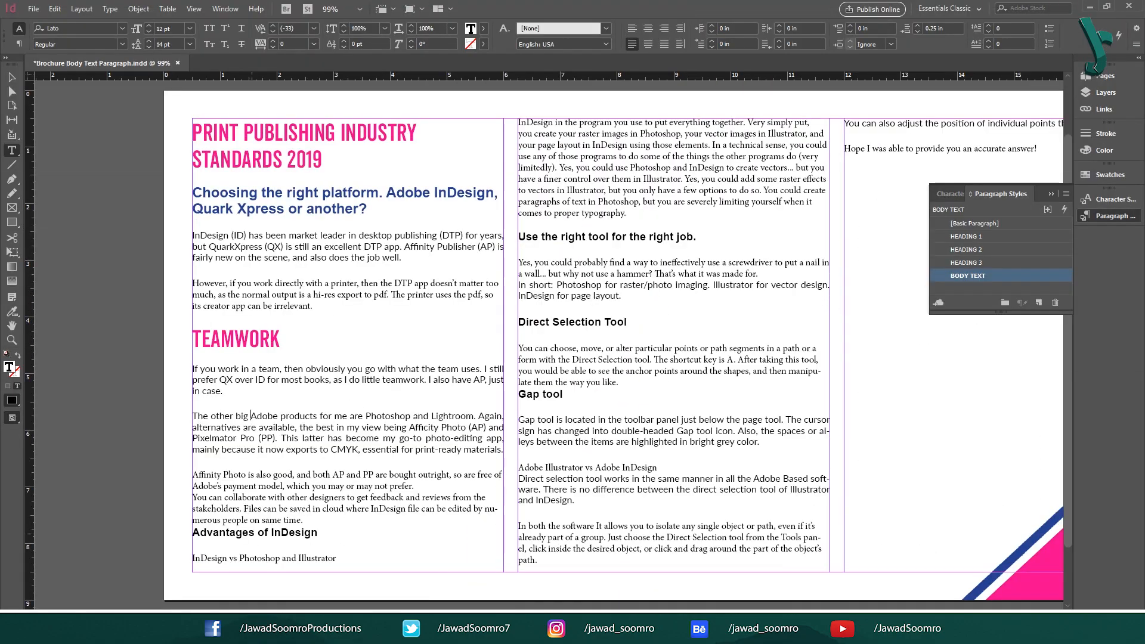
click(1001, 193)
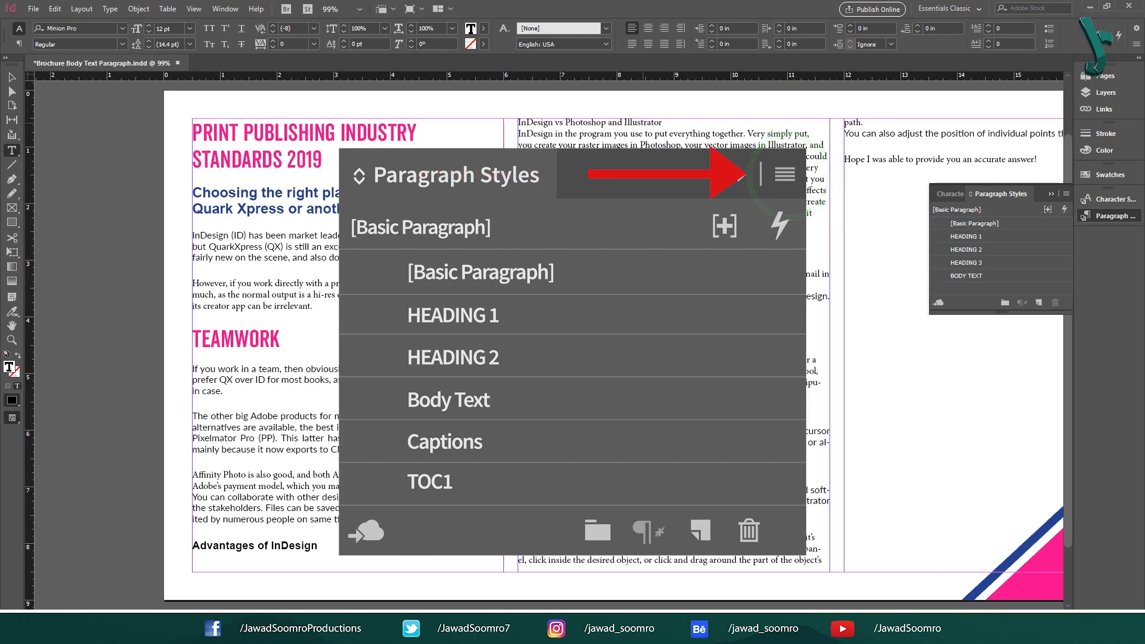
click(965, 276)
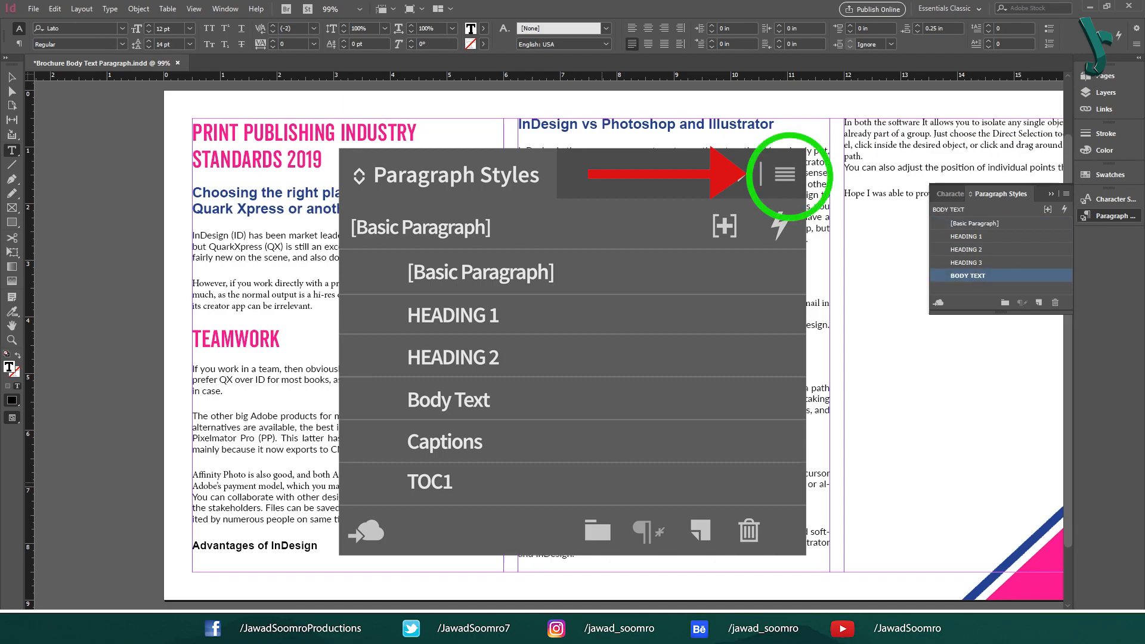
Make 'Adobe Illustrator vs Adobe InDesign' a HEADING 1 title
click(977, 223)
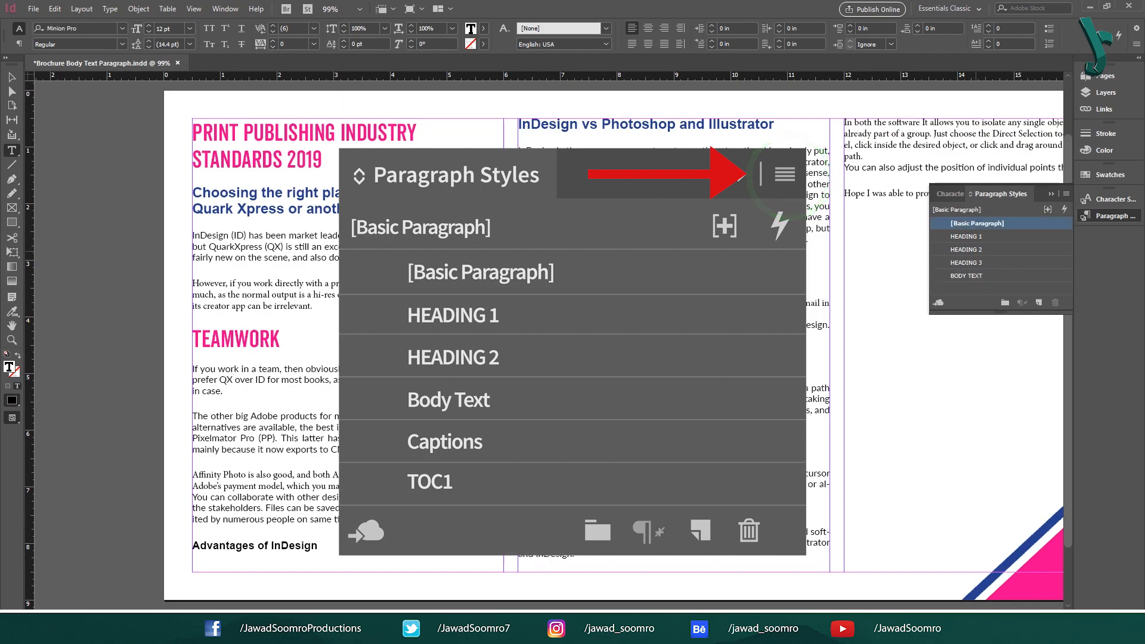
click(967, 236)
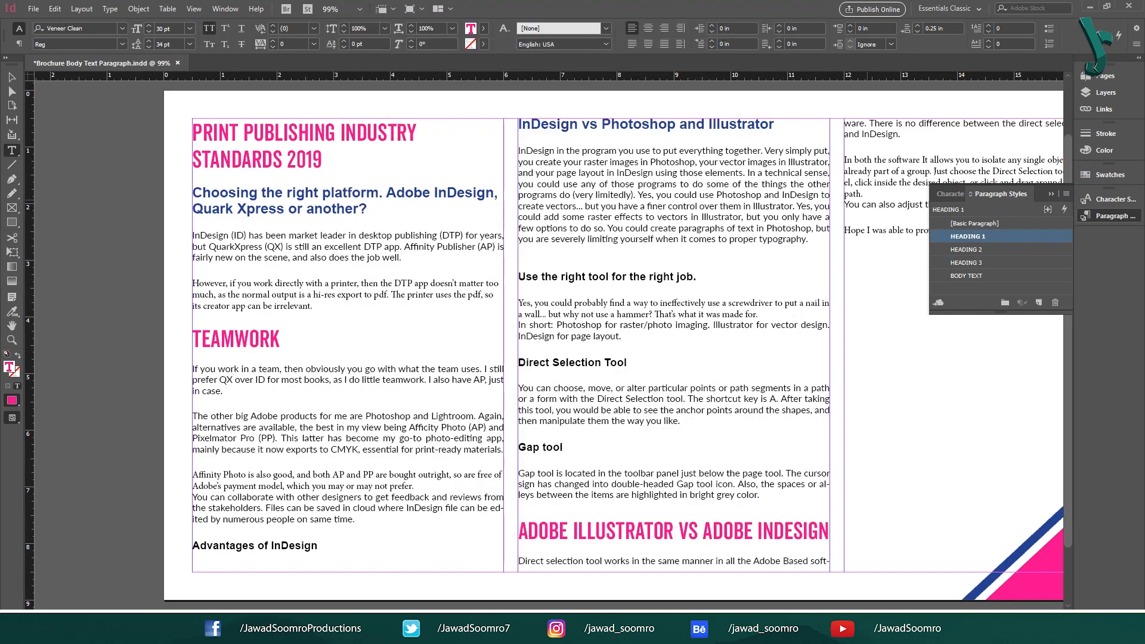
Make 'Advantages of InDesign' a HEADING 1 section heading
click(784, 531)
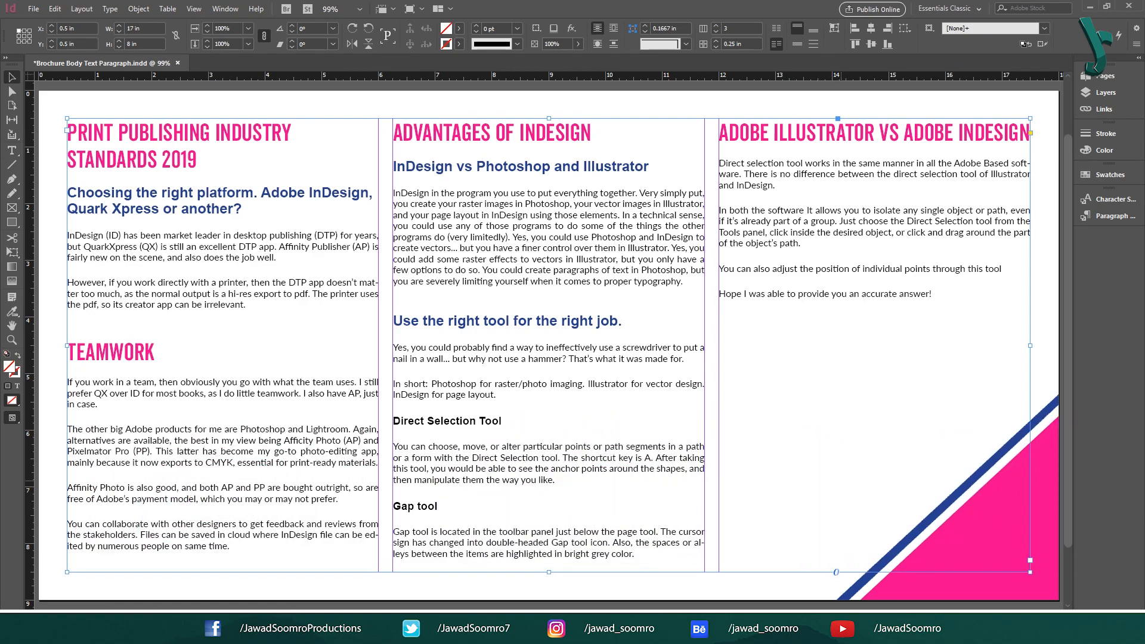
Start Load Paragraph Styles from the Paragraph Styles panel menu
click(225, 9)
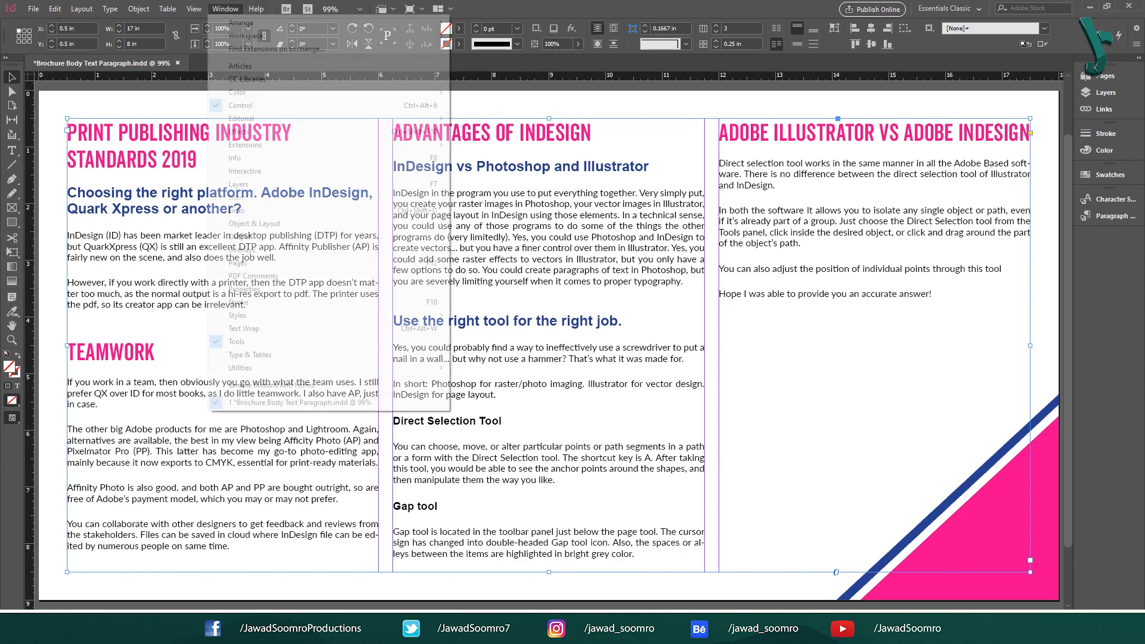
mouse_move(238, 315)
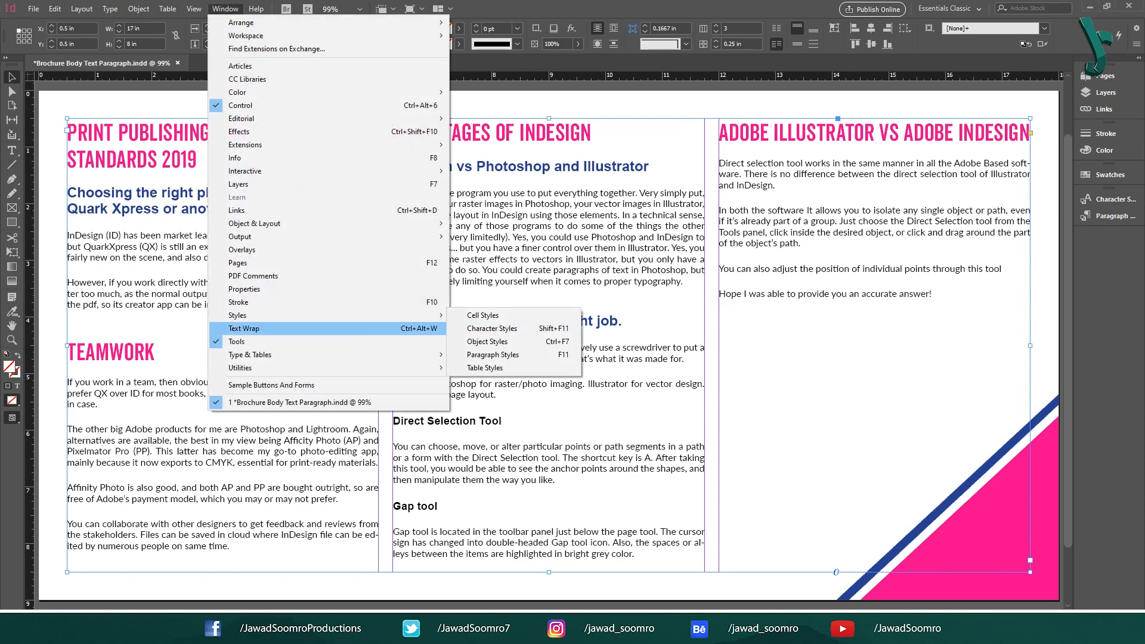
key(F11)
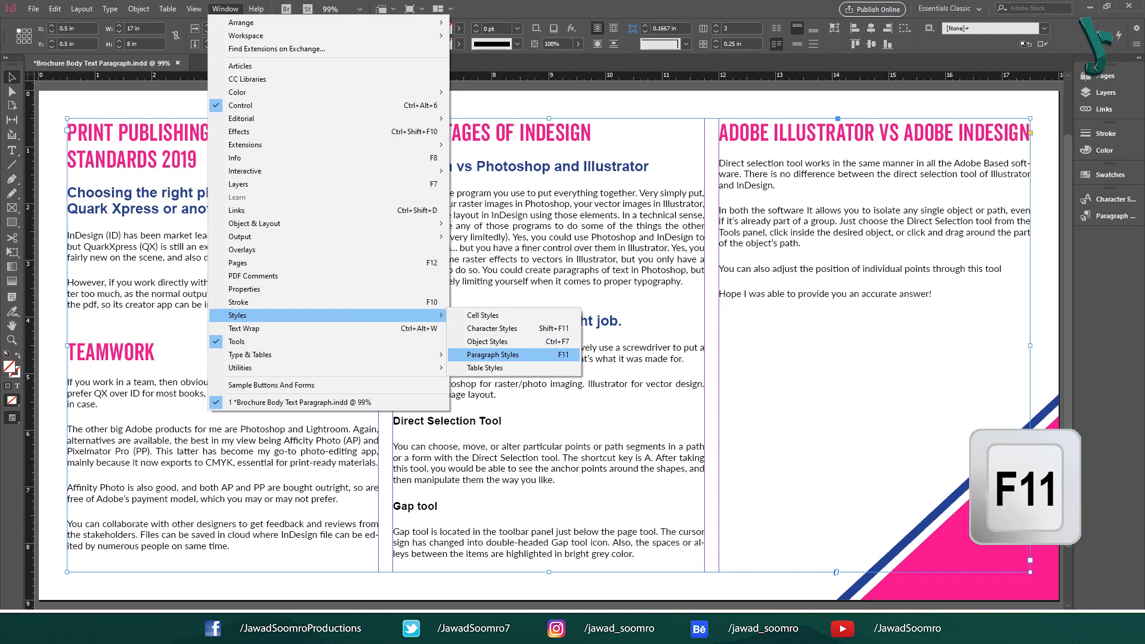
click(494, 355)
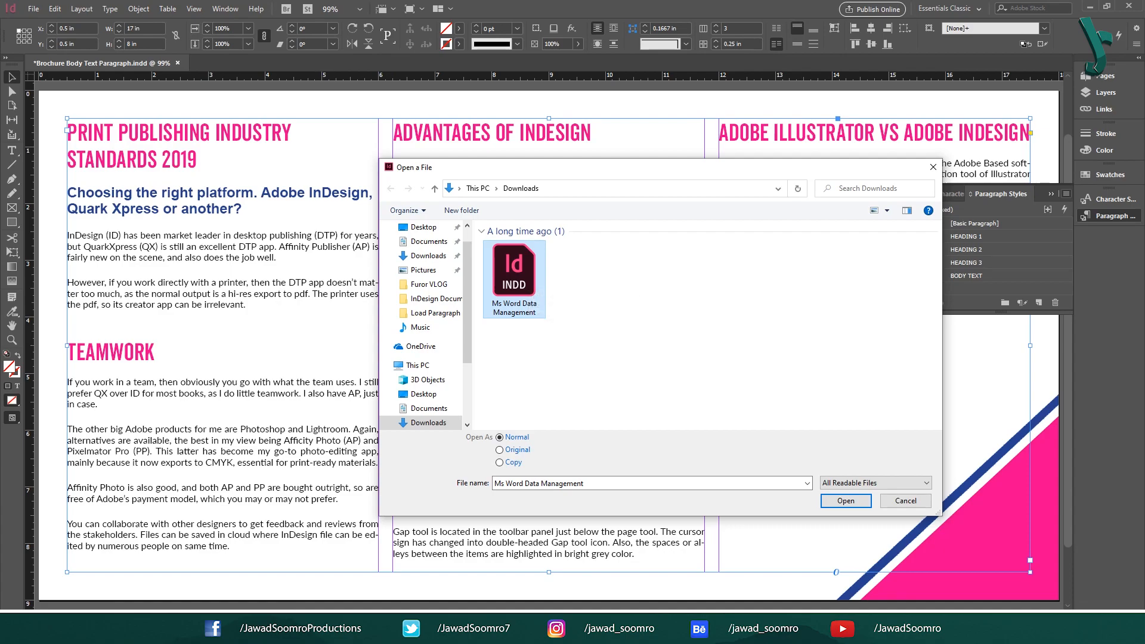
Review the incoming styles from Ms Word Data Management, toggling Check All and Uncheck All
click(845, 501)
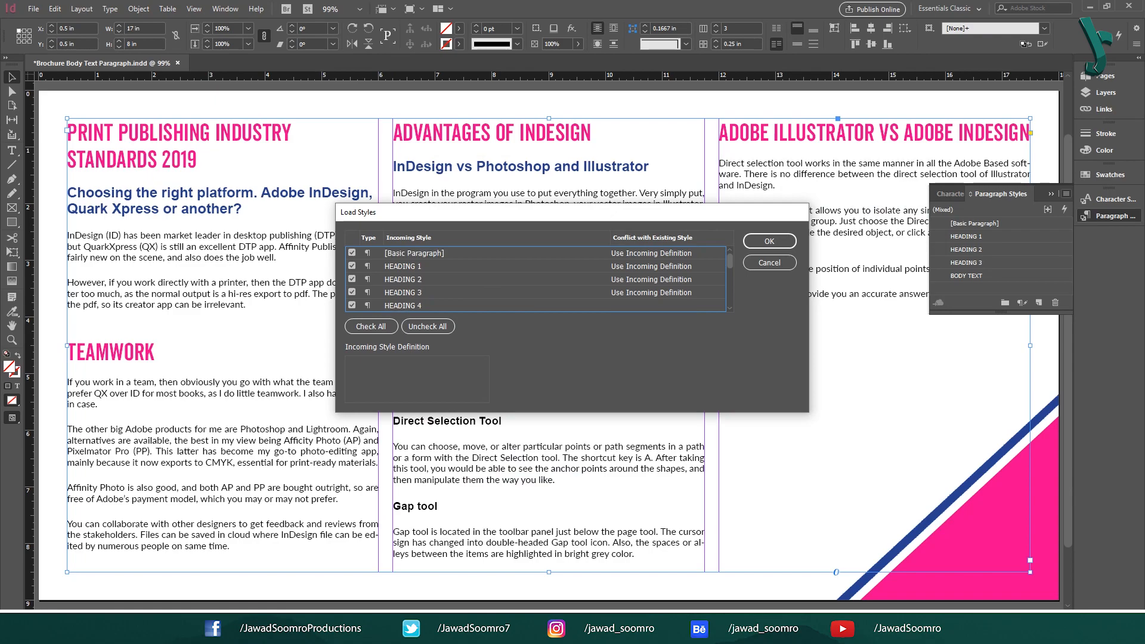
click(371, 326)
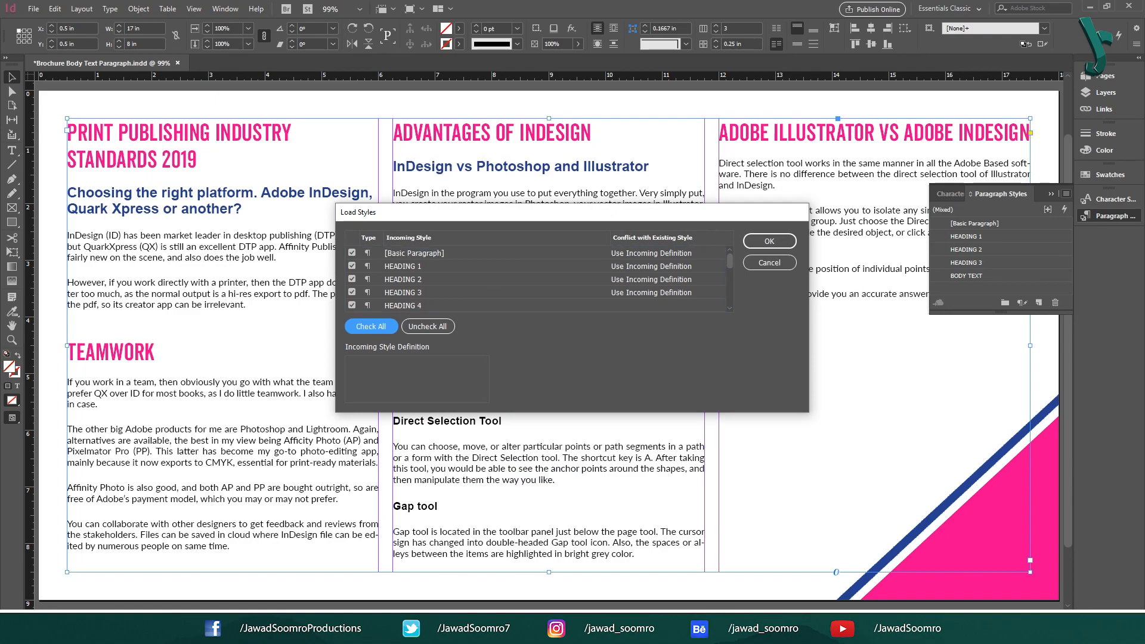
click(427, 325)
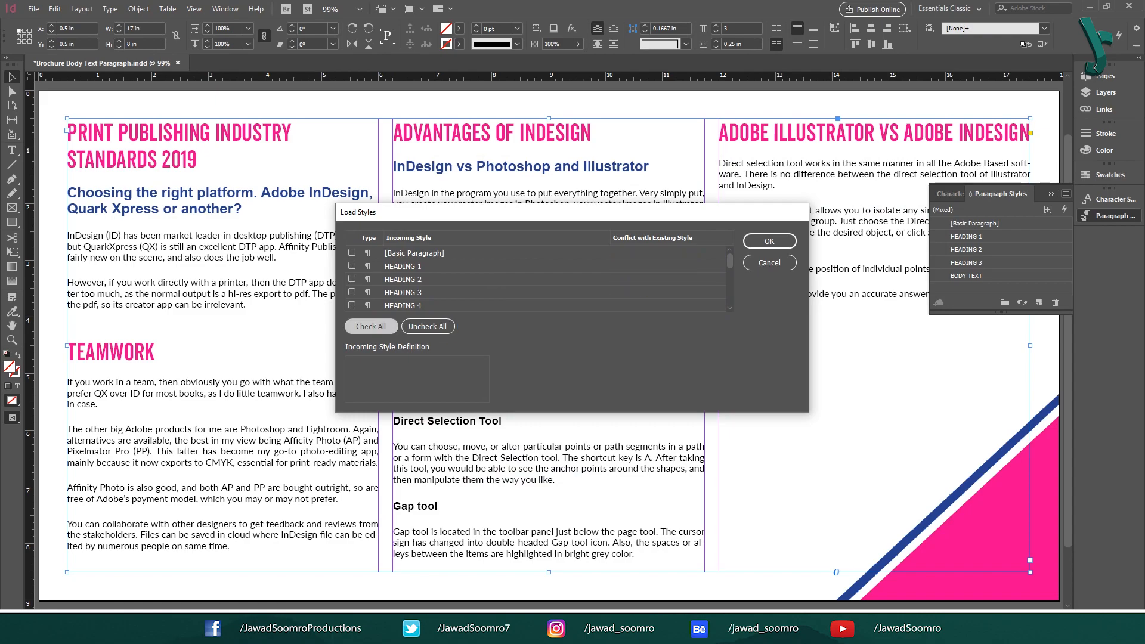
click(370, 325)
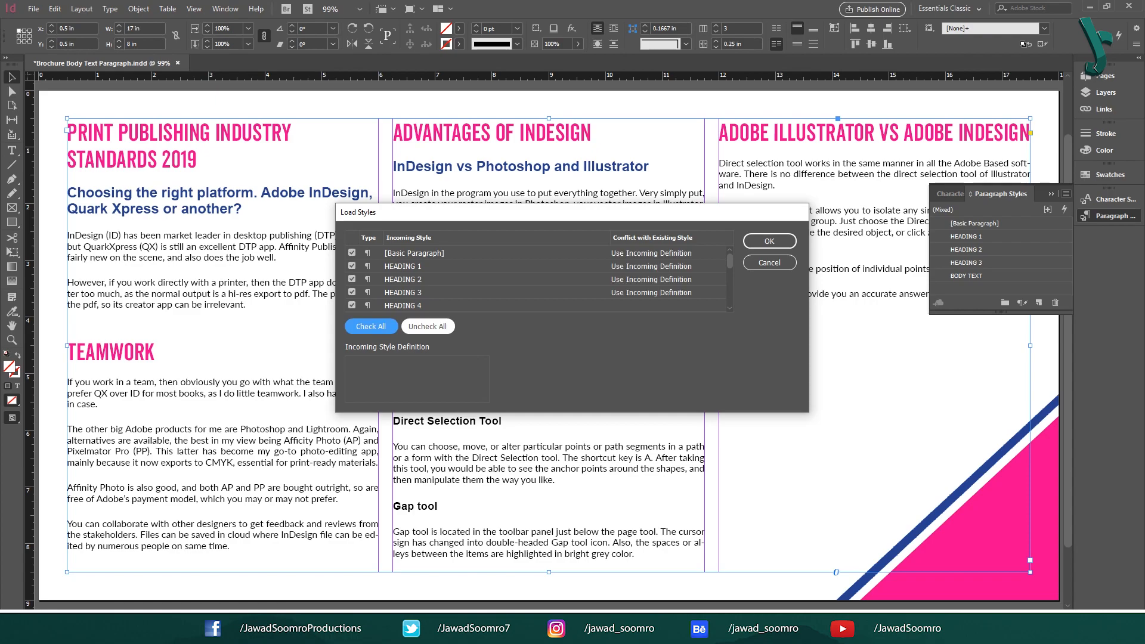
scroll(down, 3)
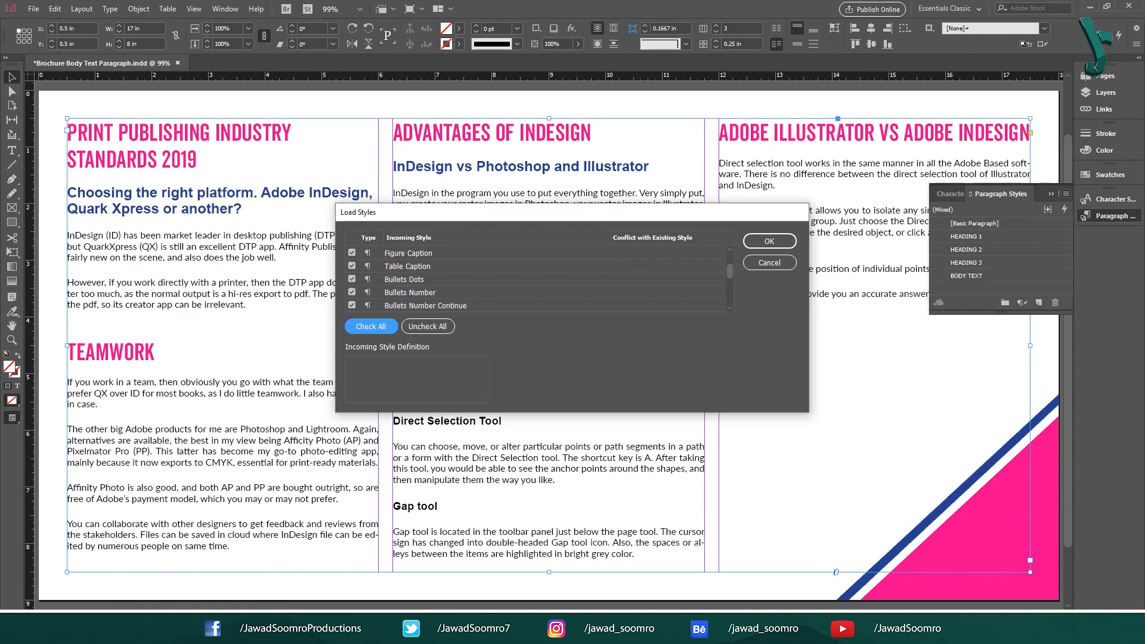
scroll(down, 3)
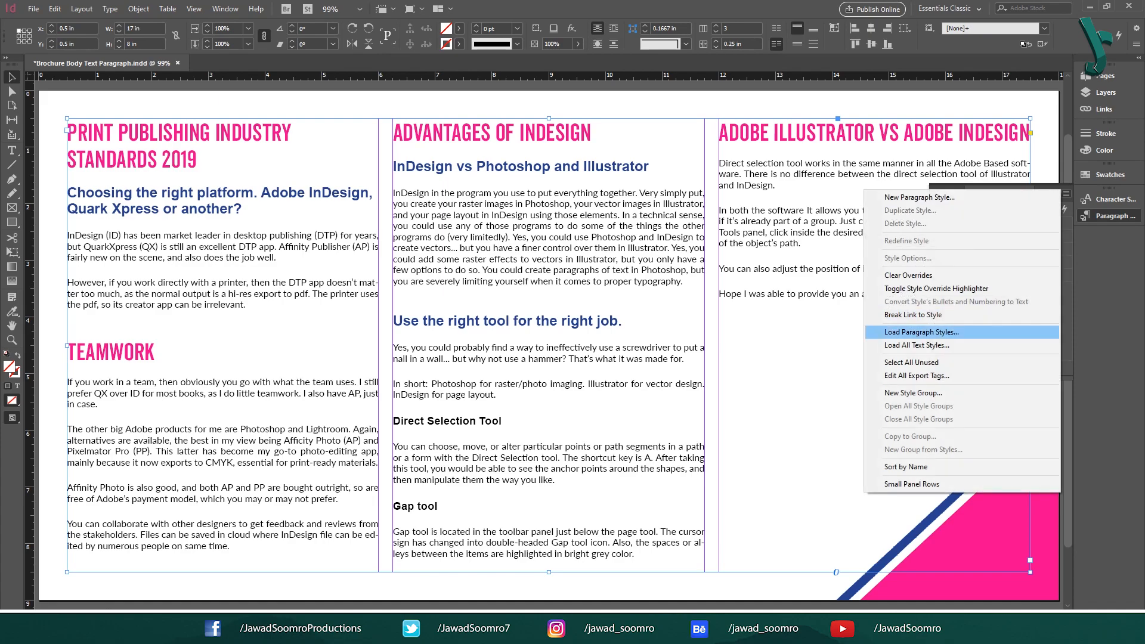
Choose the Ms Word Data Management file as the paragraph-style source
click(921, 332)
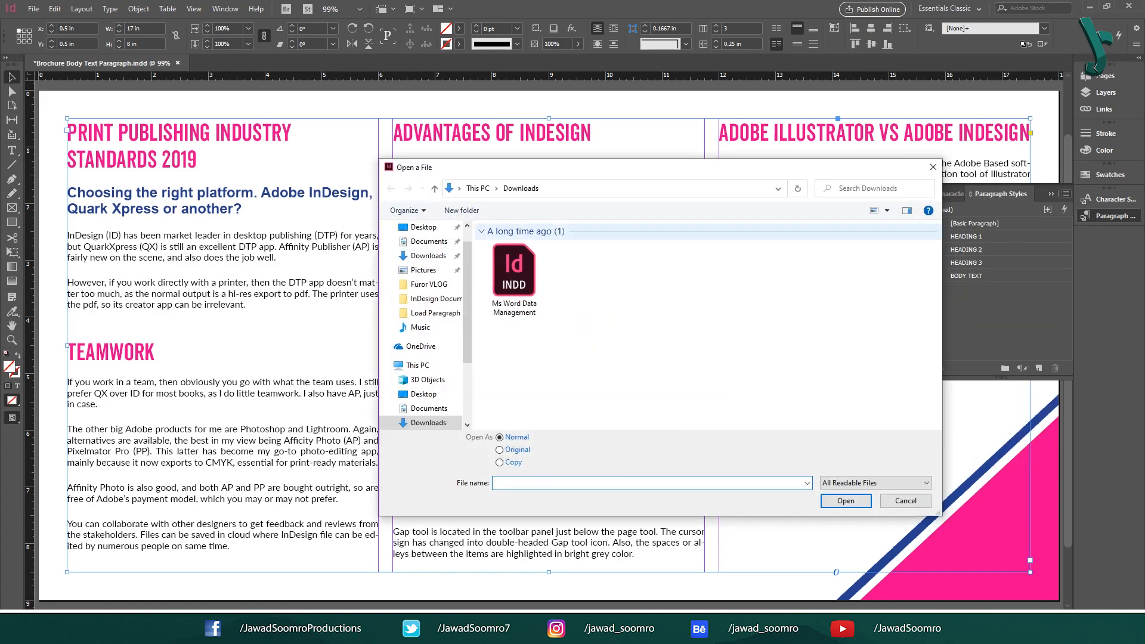
click(513, 269)
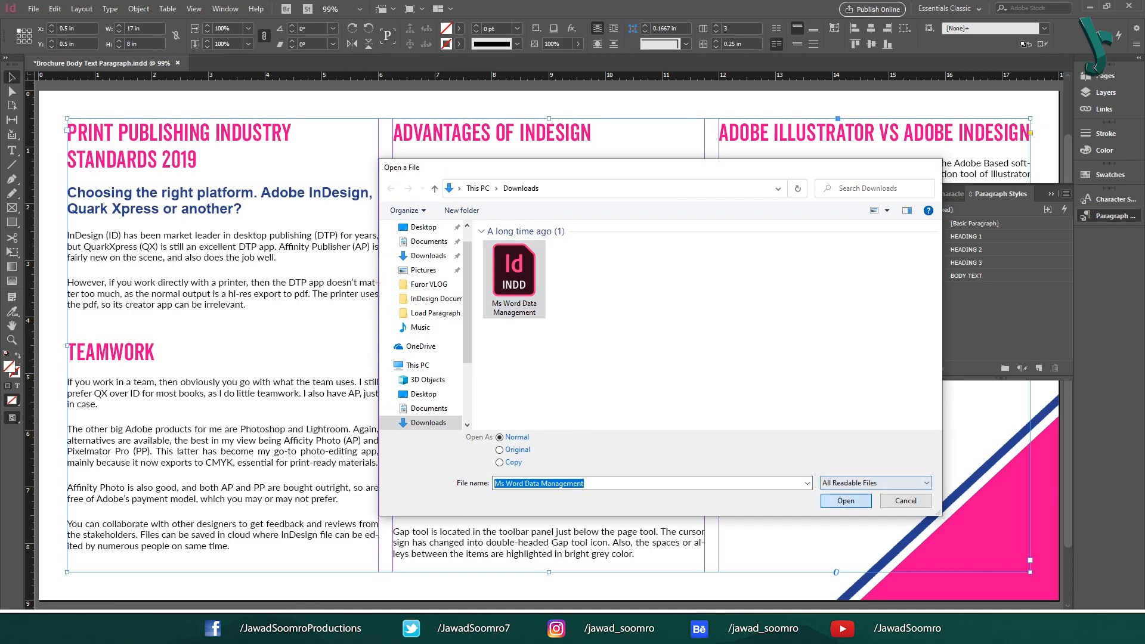
click(845, 501)
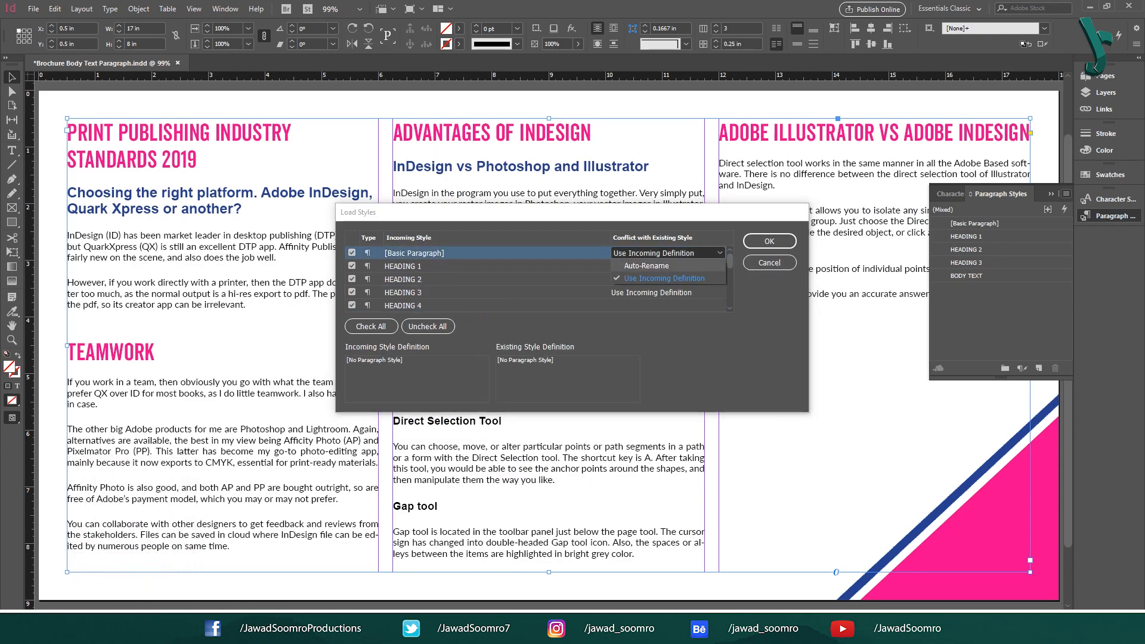
Set Basic Paragraph and HEADING 3 conflicts to Auto-Rename
click(402, 266)
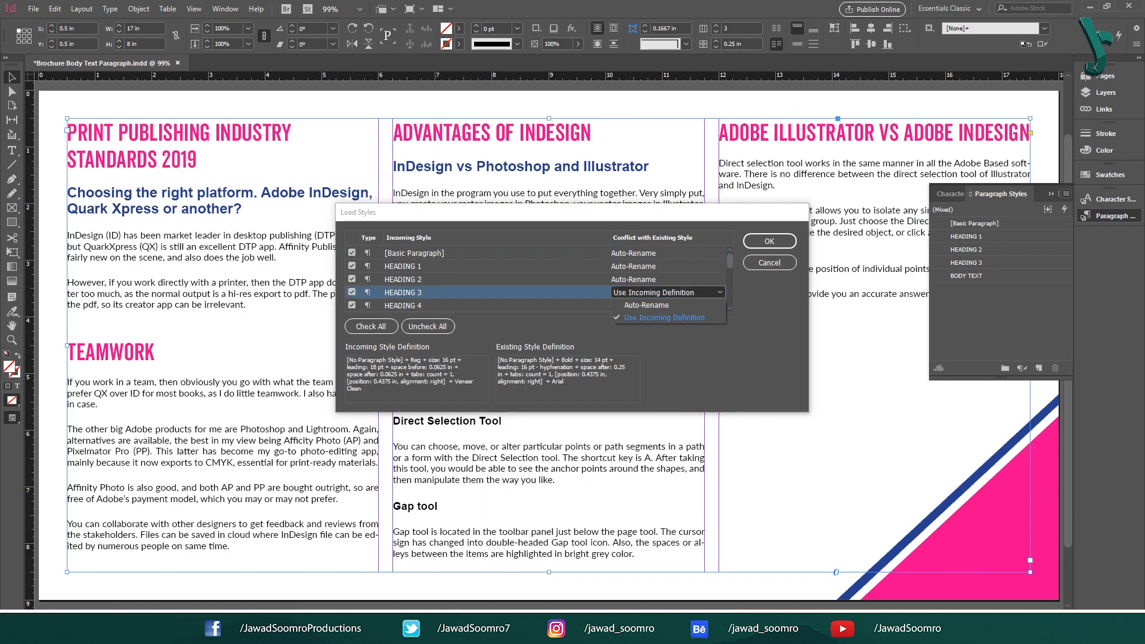
click(767, 241)
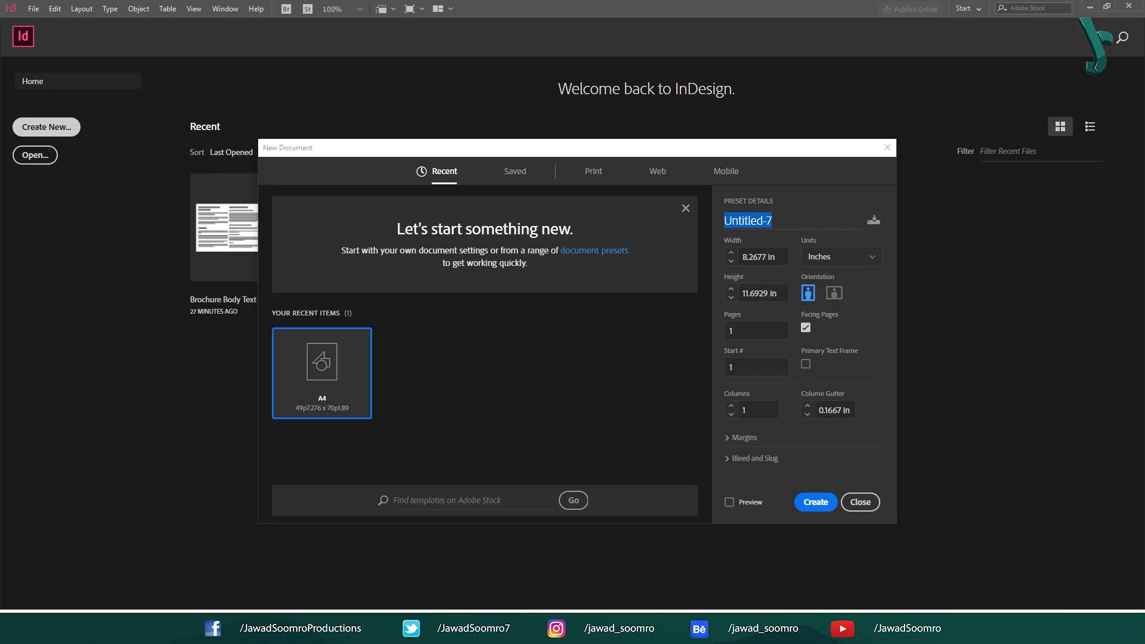
Create a new InDesign document from a preset named 'Document'
text(Document)
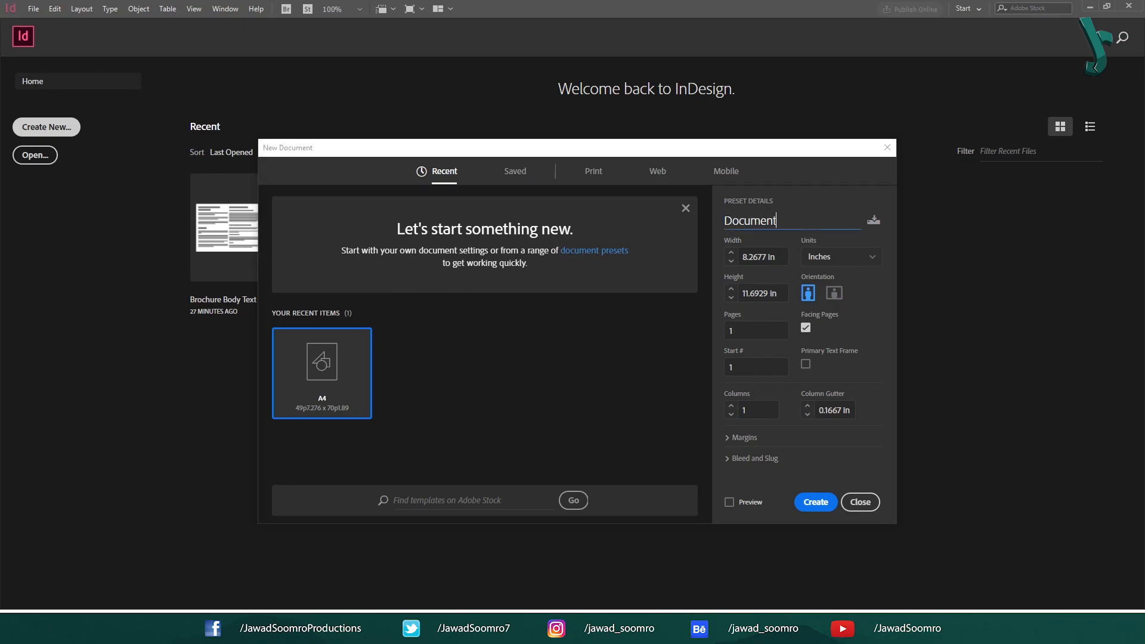
click(814, 502)
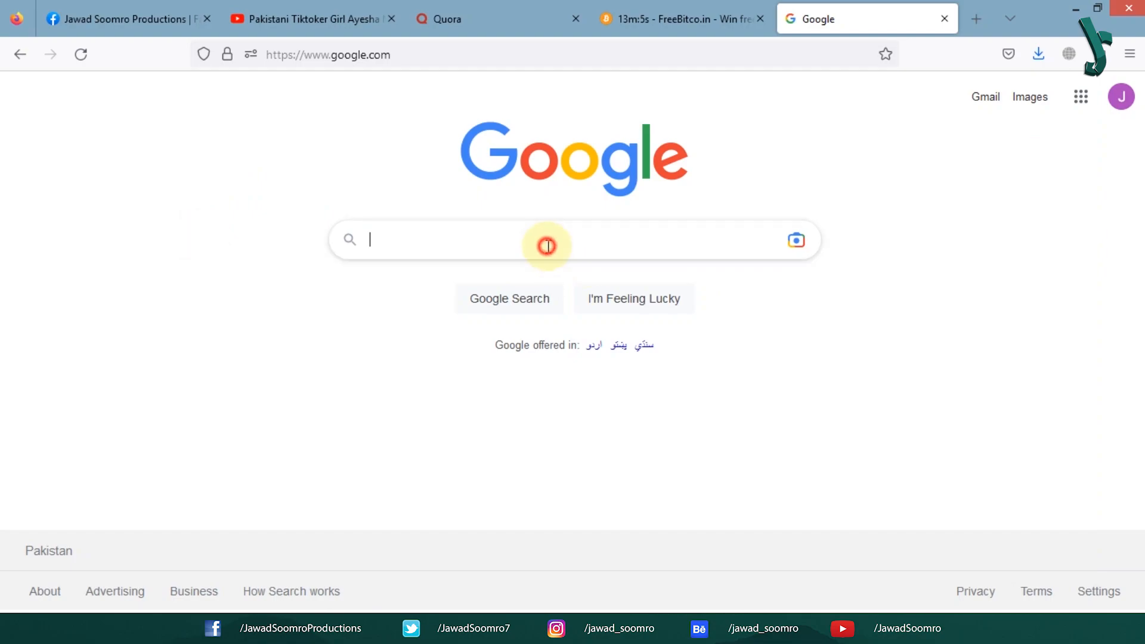
Generate two paragraphs of Lorem Ipsum on lipsum.com
text(lorem ipsum)
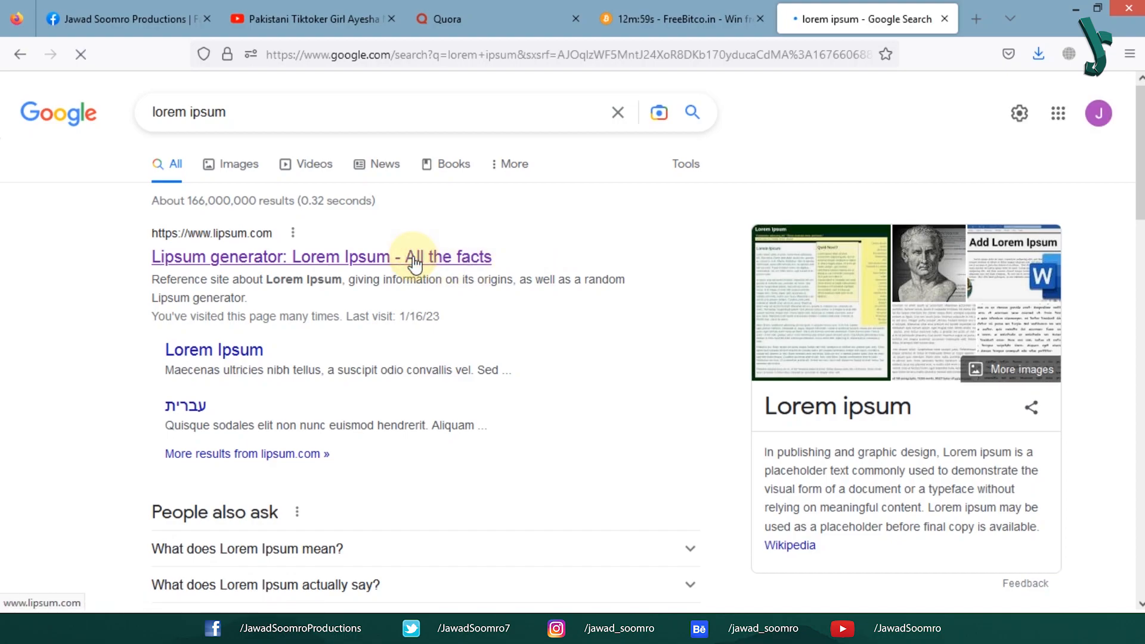
click(321, 257)
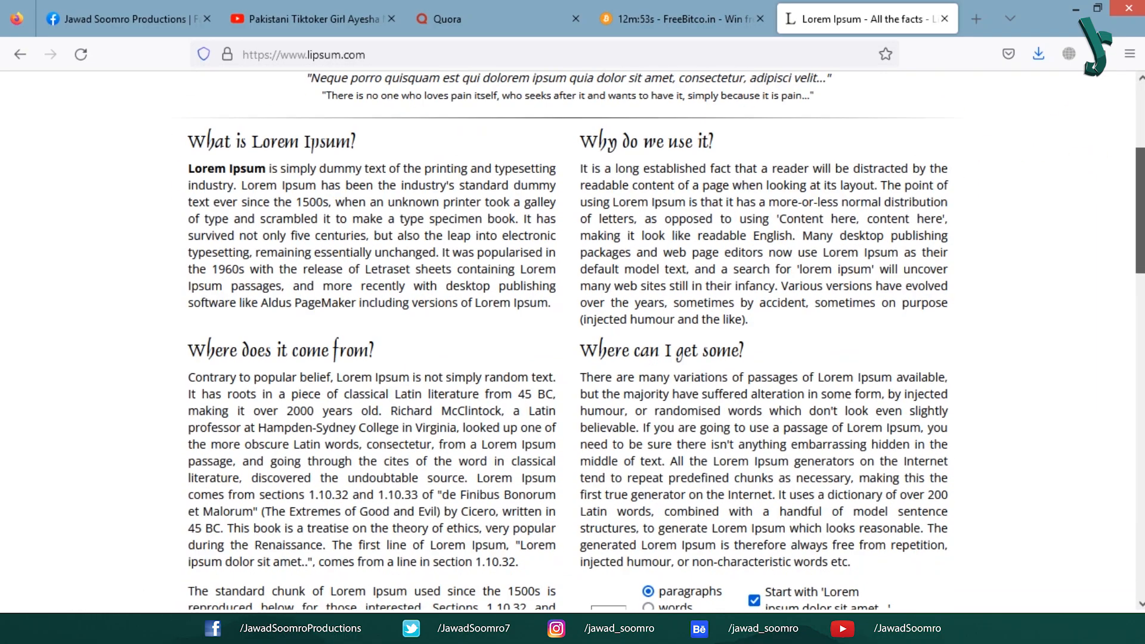
scroll(down, 3)
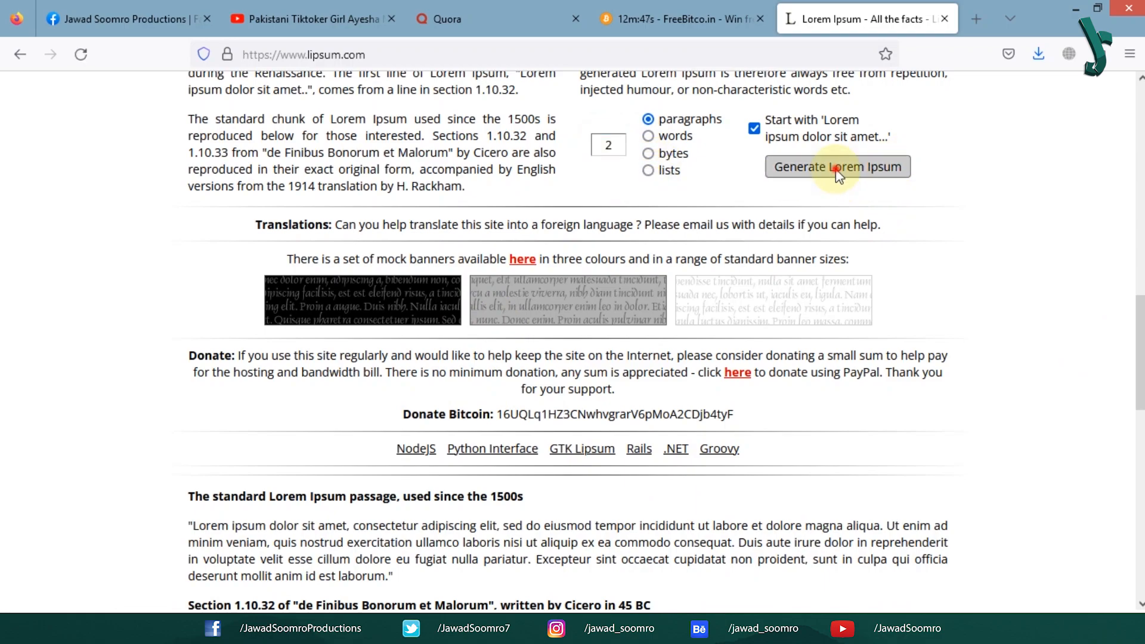
click(838, 167)
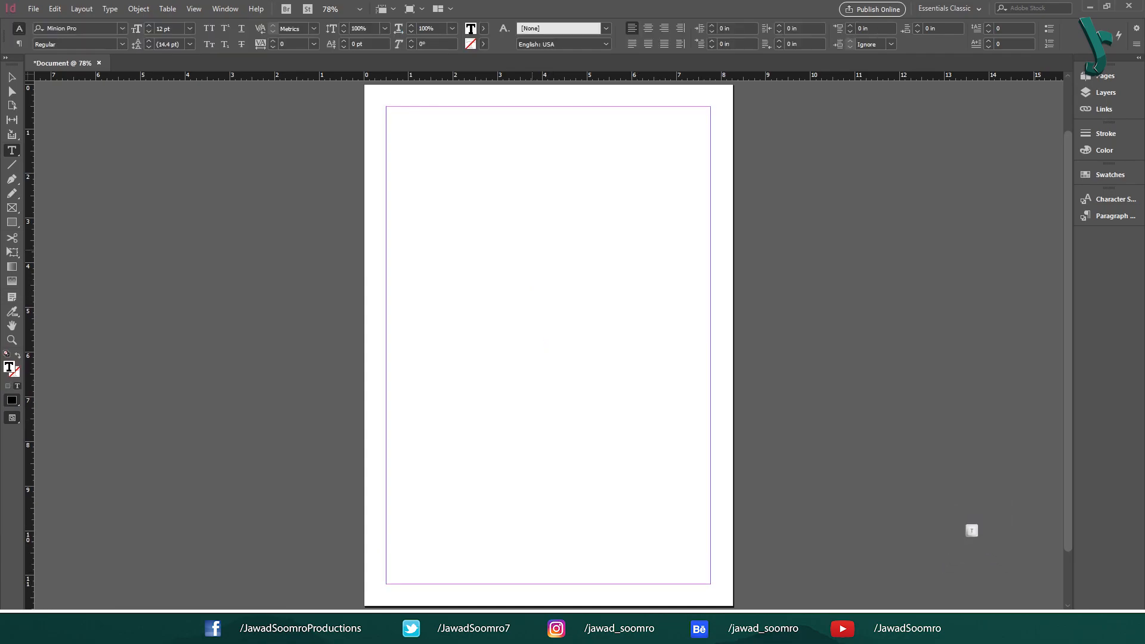
Paste the Lorem Ipsum into the text frame and break out 'sit amet' and 'Ut congue' heading lines
key(ctrl+v)
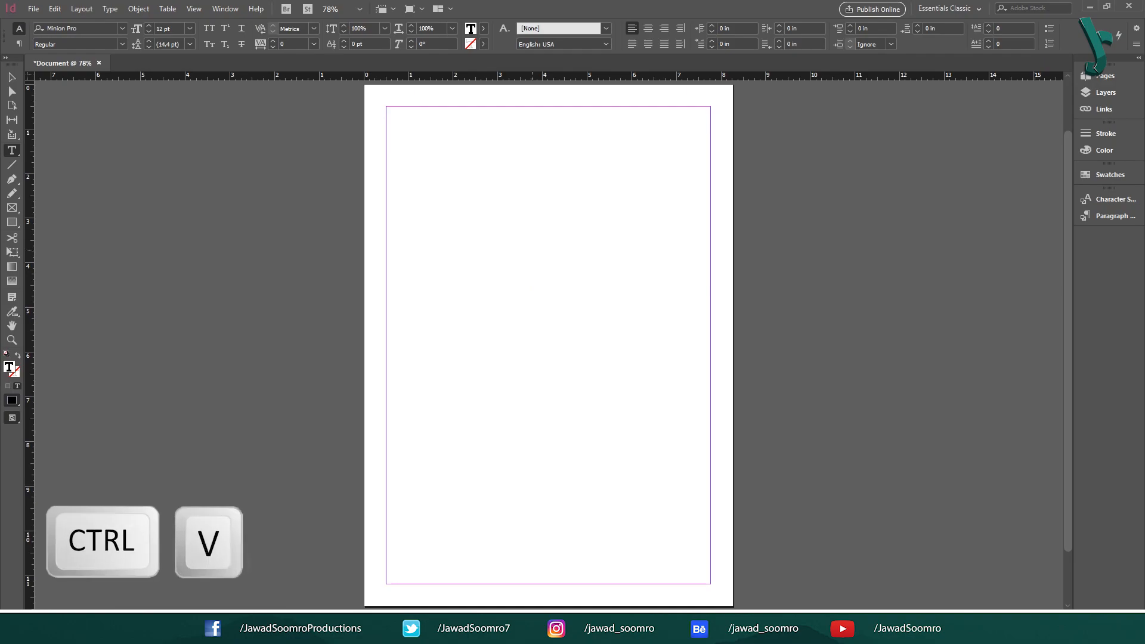
key(ctrl+v)
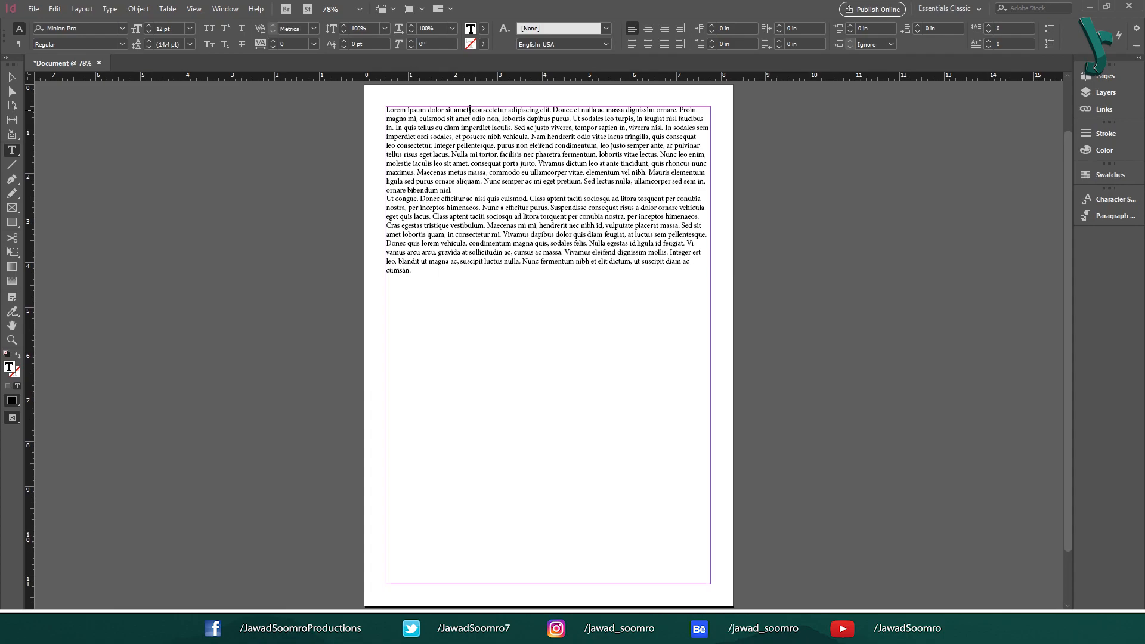
key(enter)
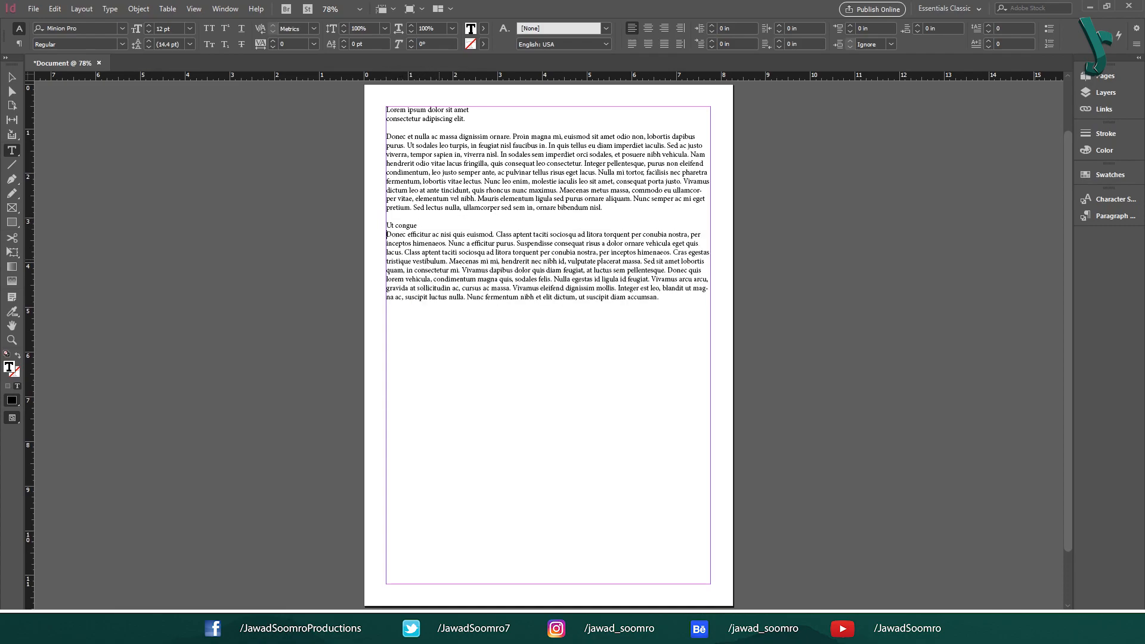
click(493, 235)
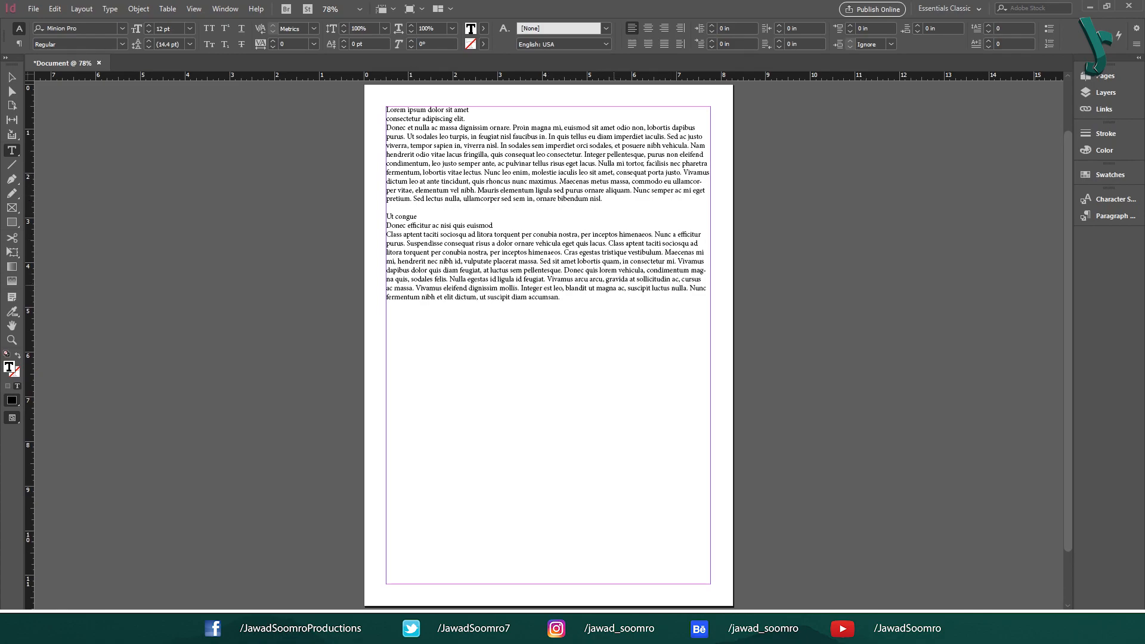
Pick the Ms Word Data Management INDD in Downloads as the style source
key(f11)
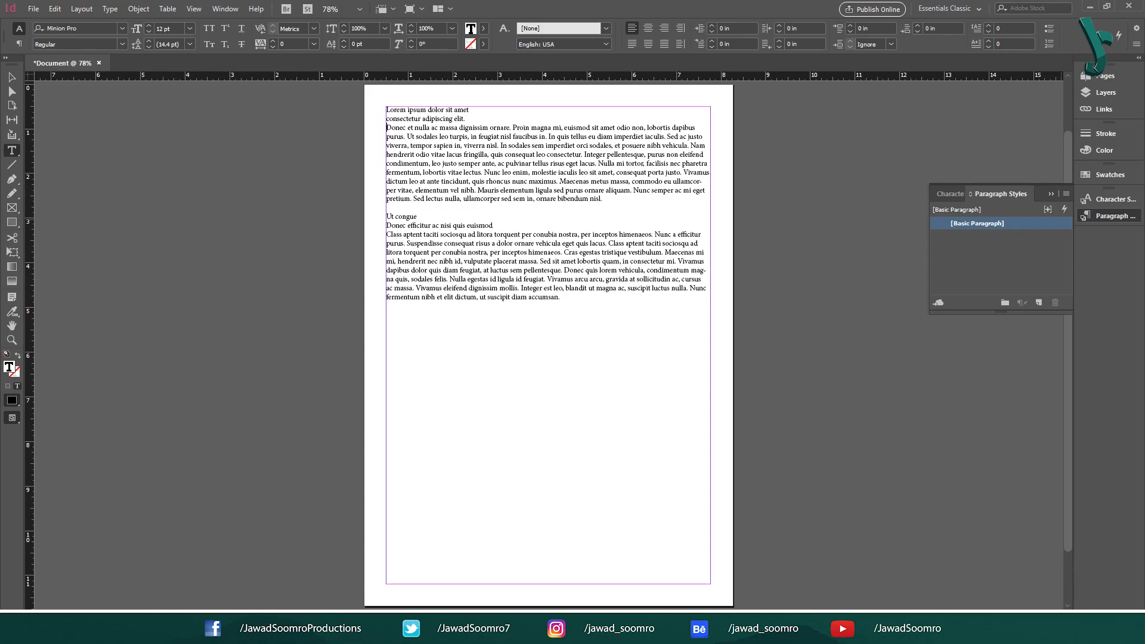
click(1060, 193)
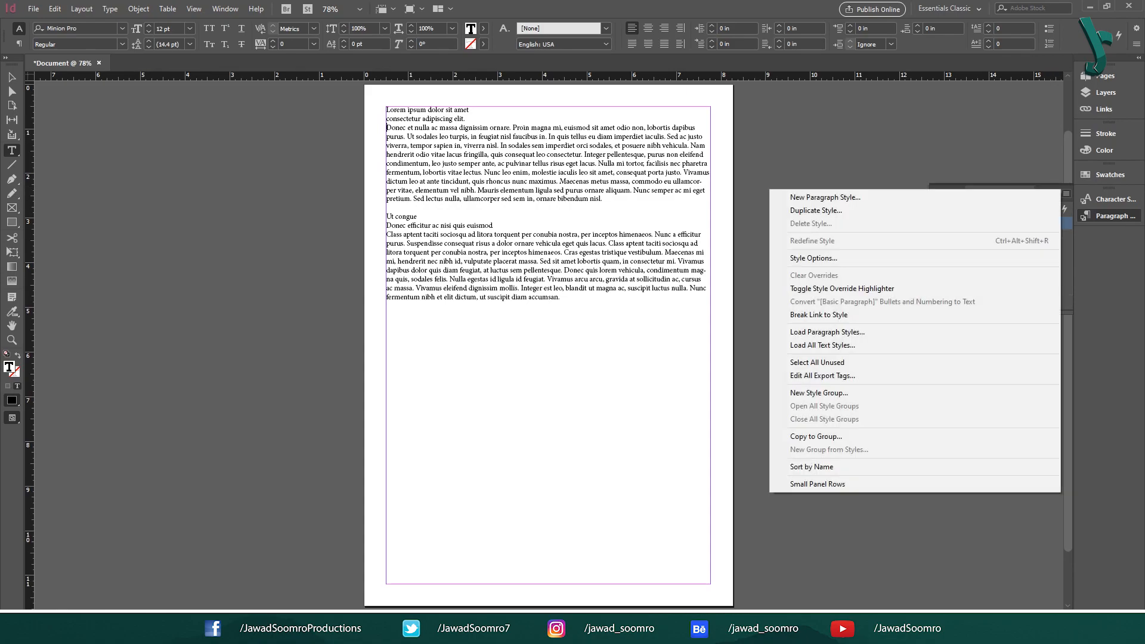
mouse_move(826, 332)
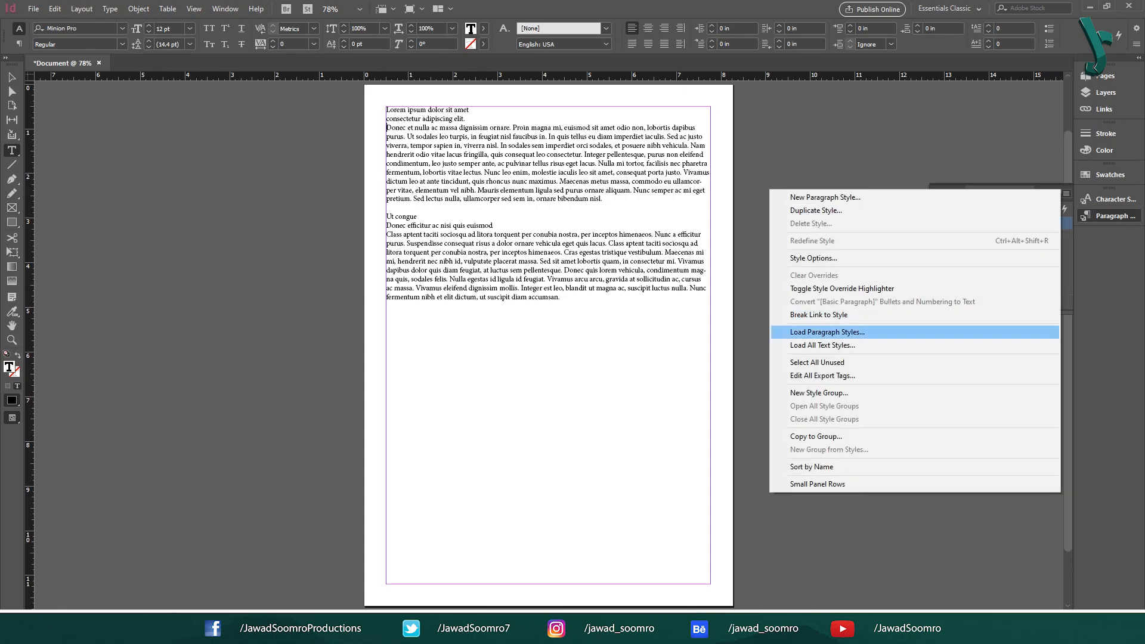
click(826, 332)
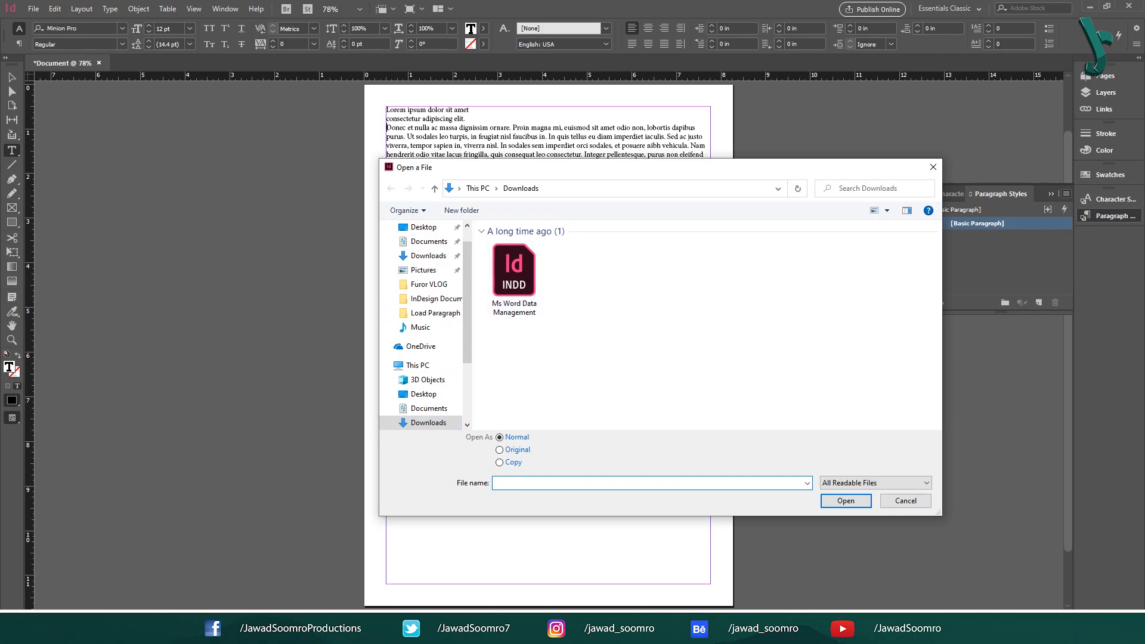
click(514, 270)
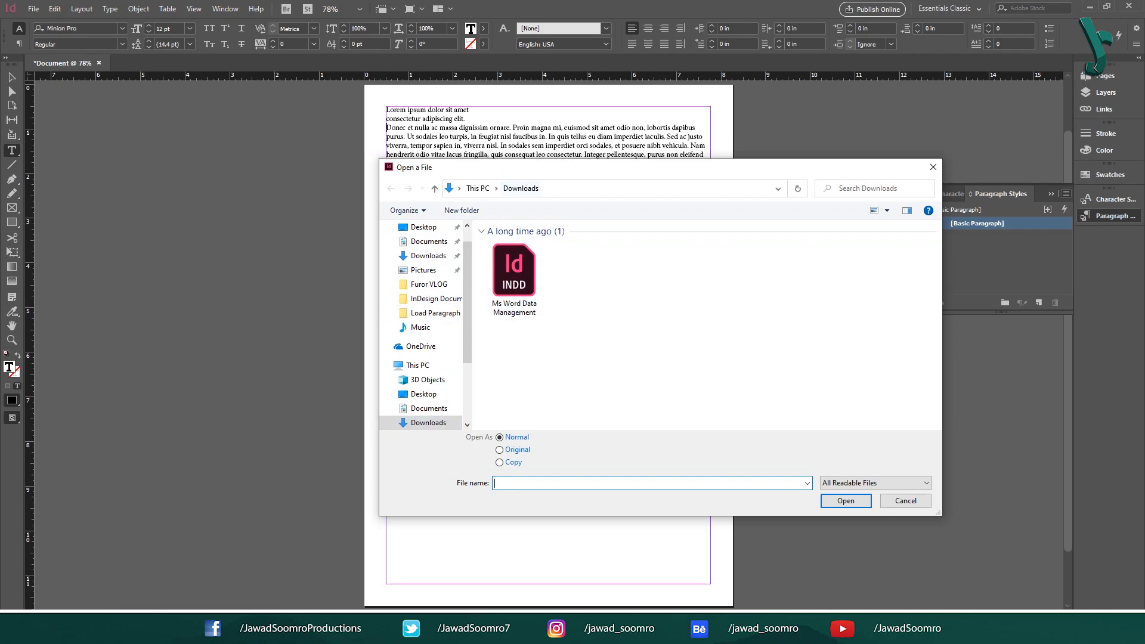
click(513, 271)
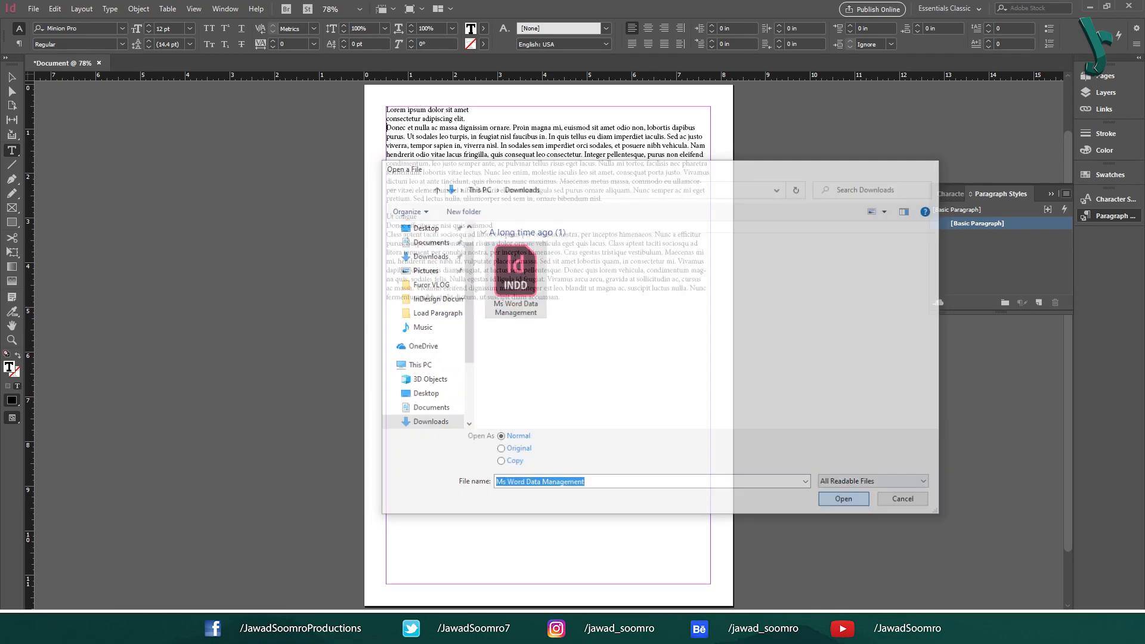
Load every incoming style, including HEADING 1–4 and BODY TEXT, into the document
click(844, 499)
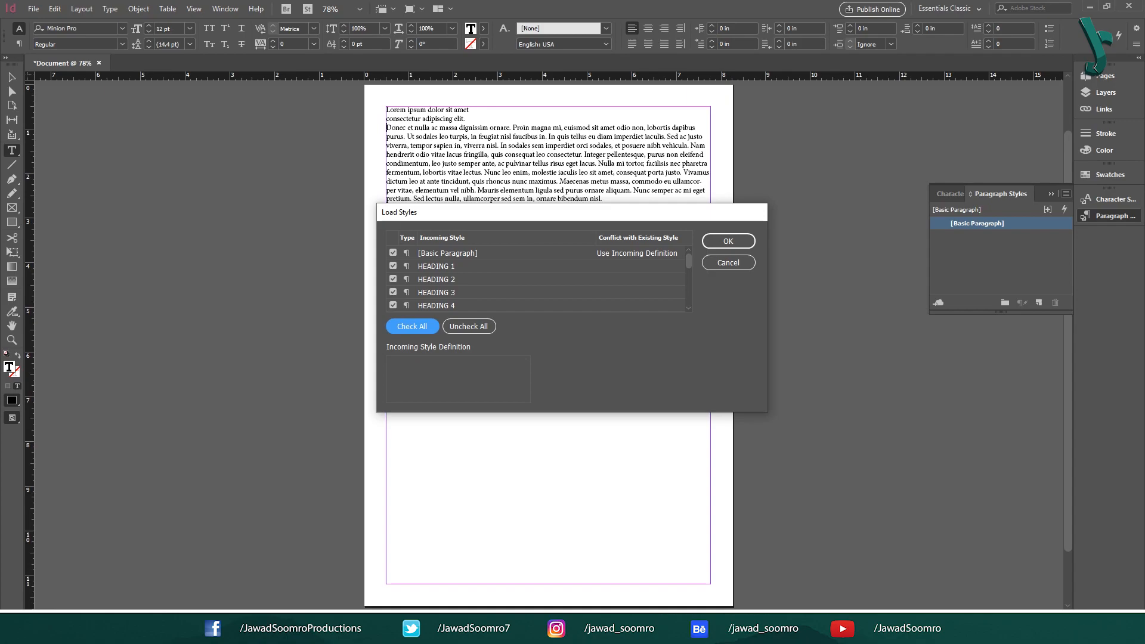
scroll(down, 3)
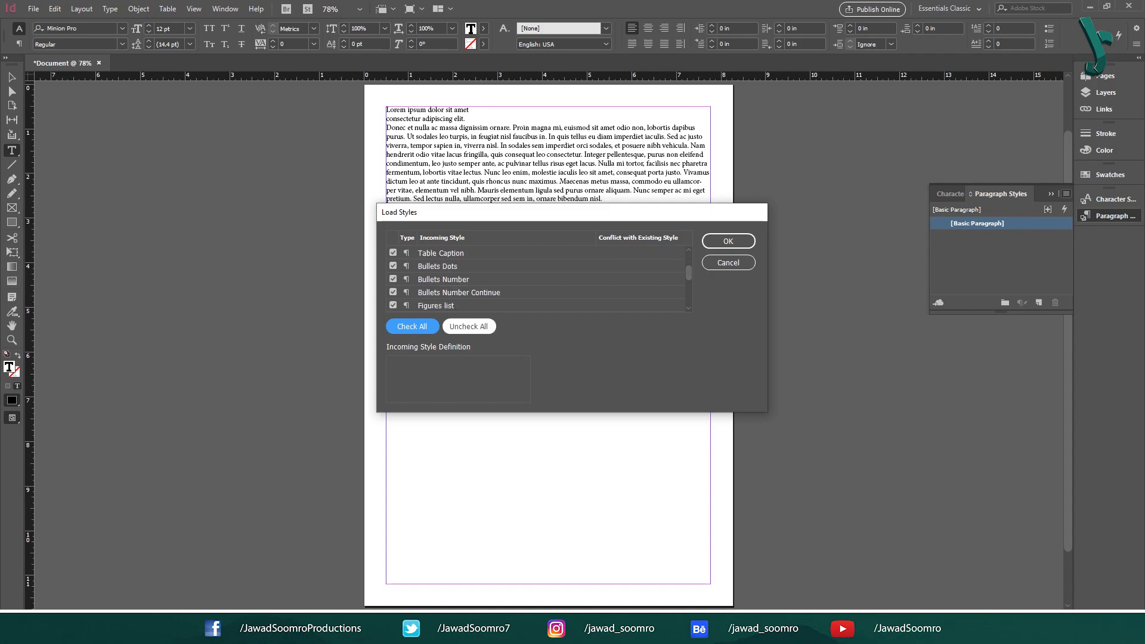
click(468, 327)
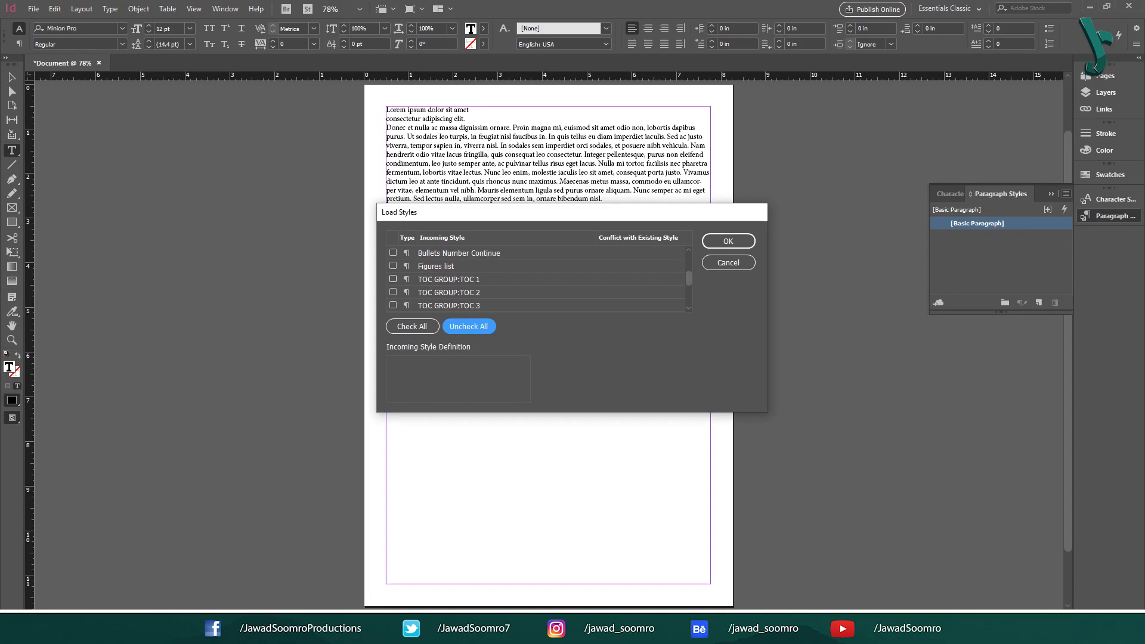
click(393, 306)
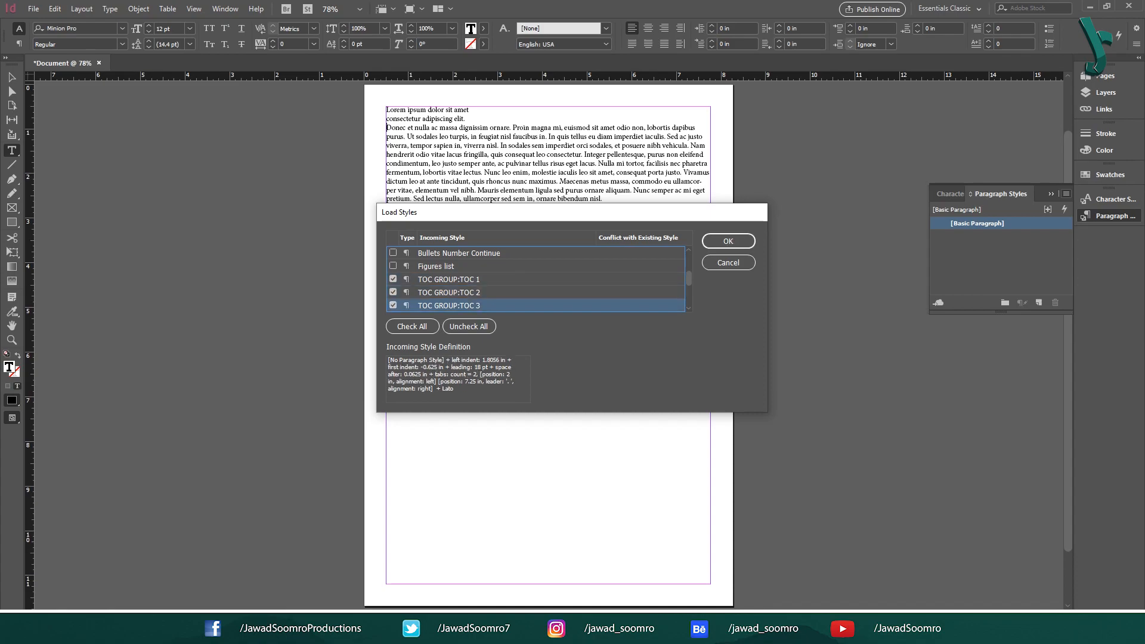
scroll(down, 3)
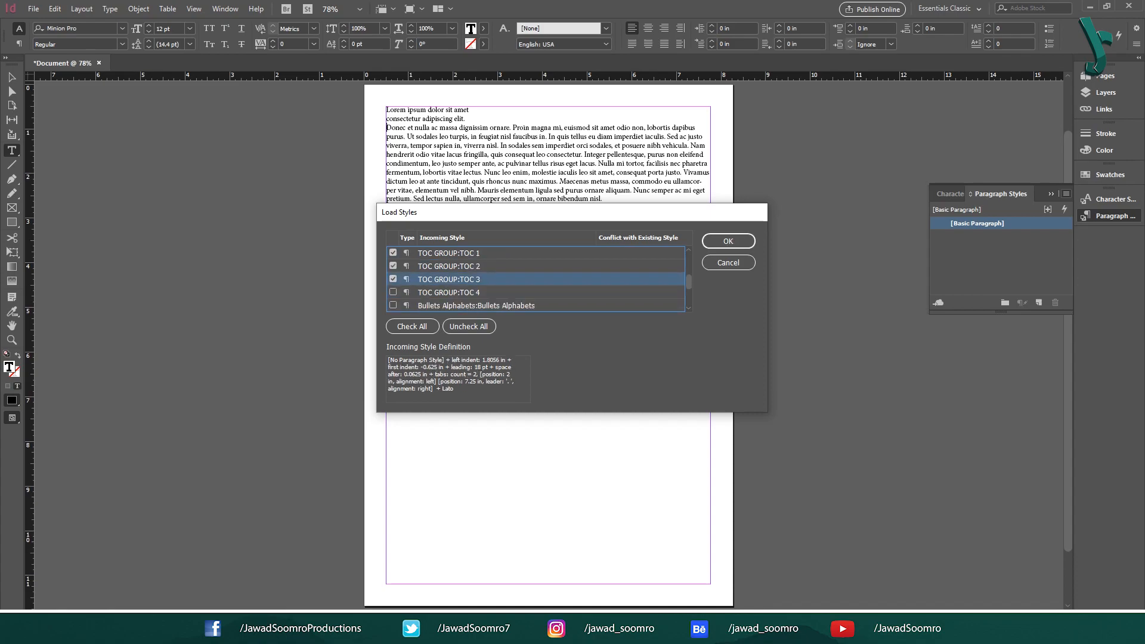
click(411, 326)
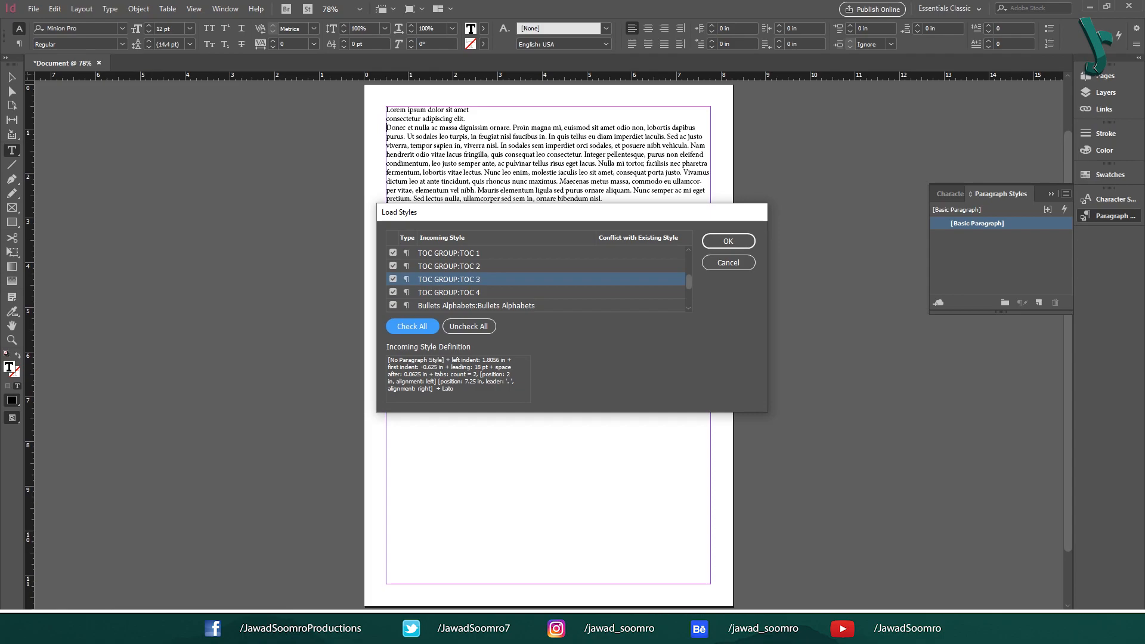
click(727, 241)
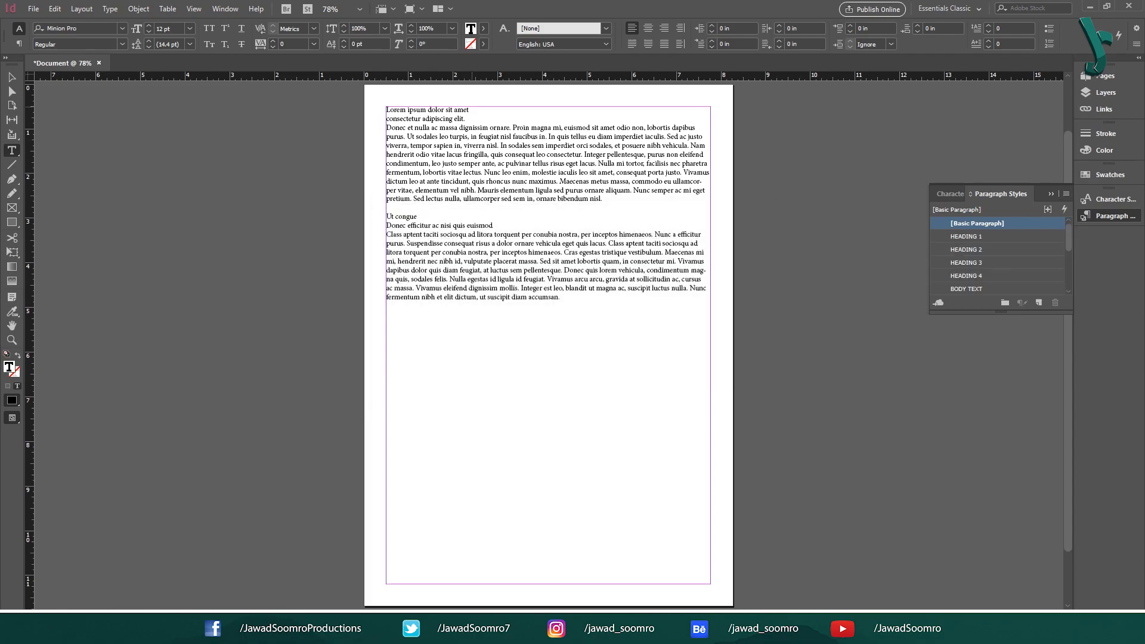
Style 'Lorem ipsum dolor sit amet' and 'Ut congue' as HEADING 1 and 'consectetur adipiscing elit.' as HEADING 2
click(966, 236)
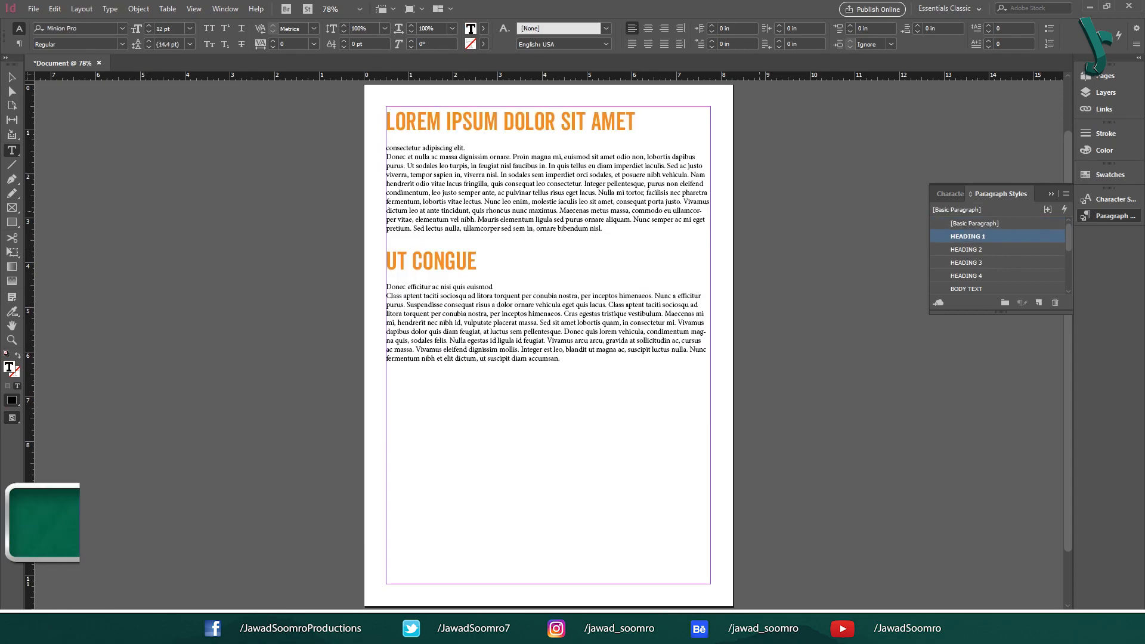
click(464, 148)
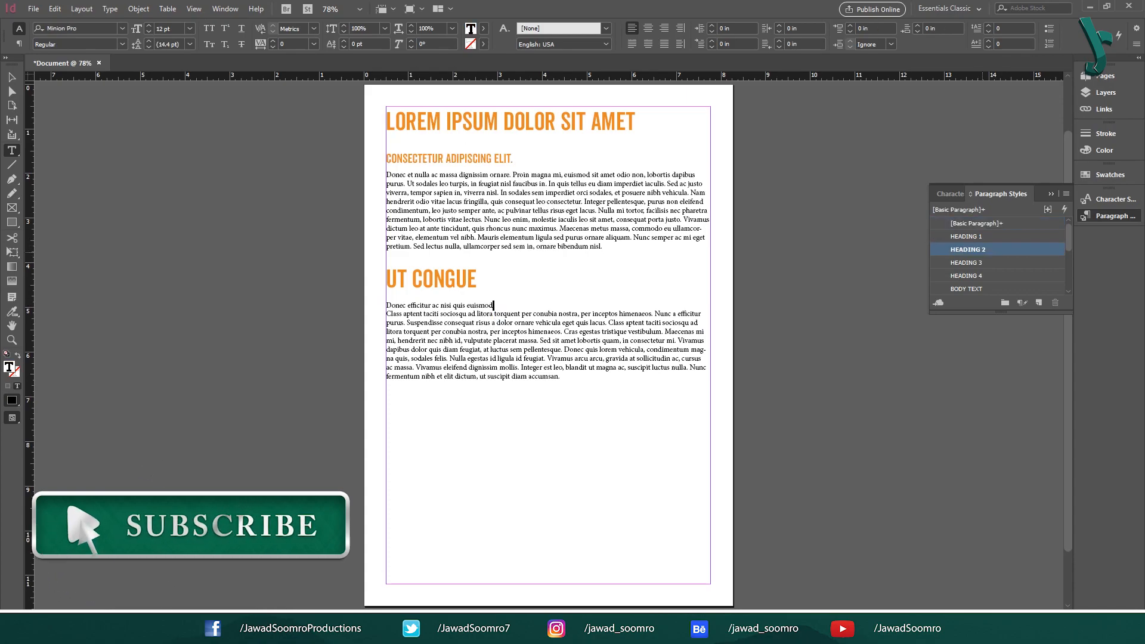
click(968, 276)
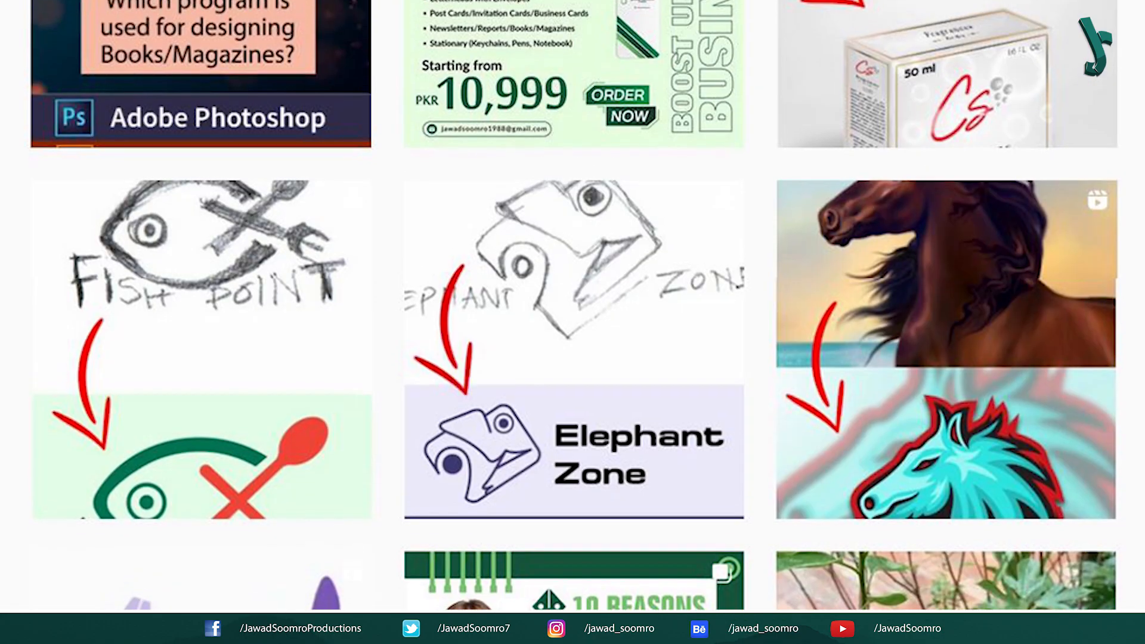
scroll(down, 3)
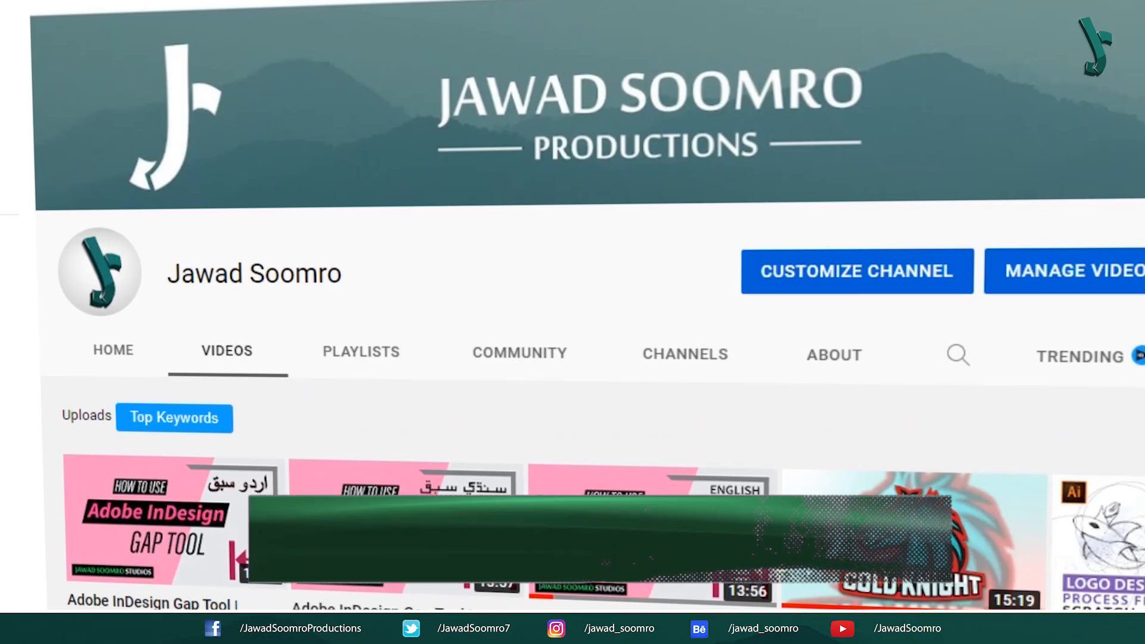
scroll(down, 3)
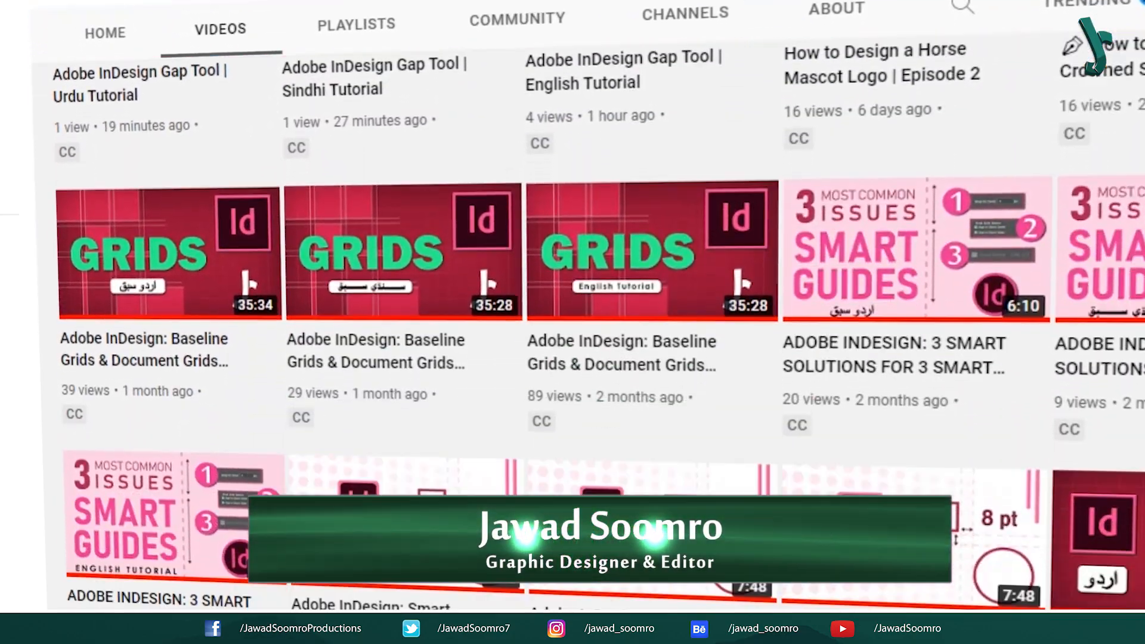
scroll(down, 3)
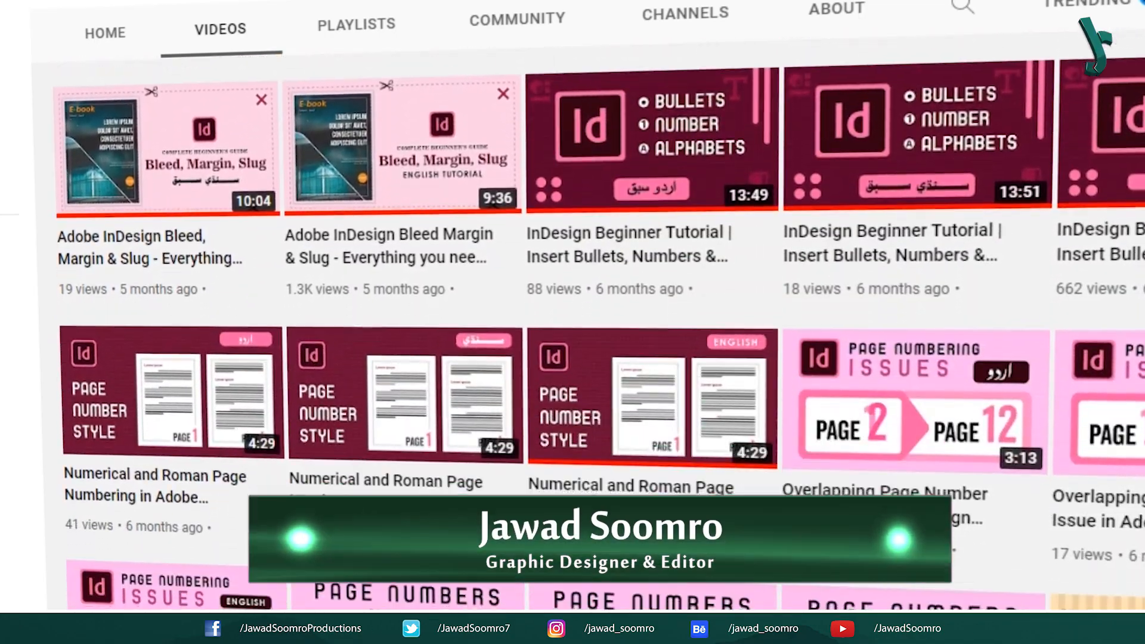
scroll(down, 3)
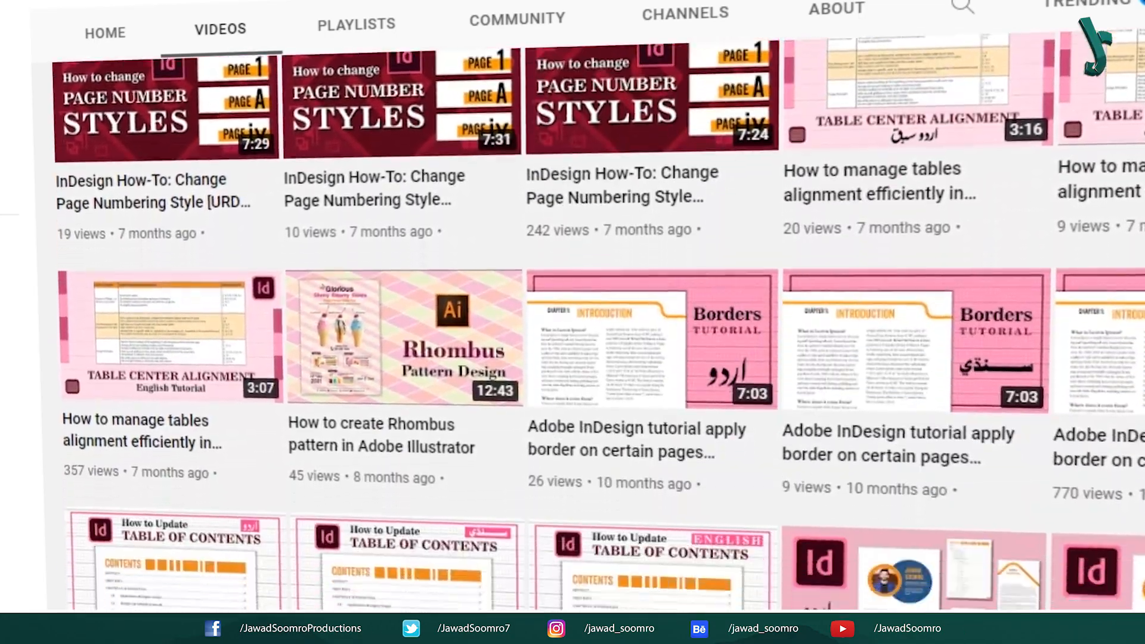